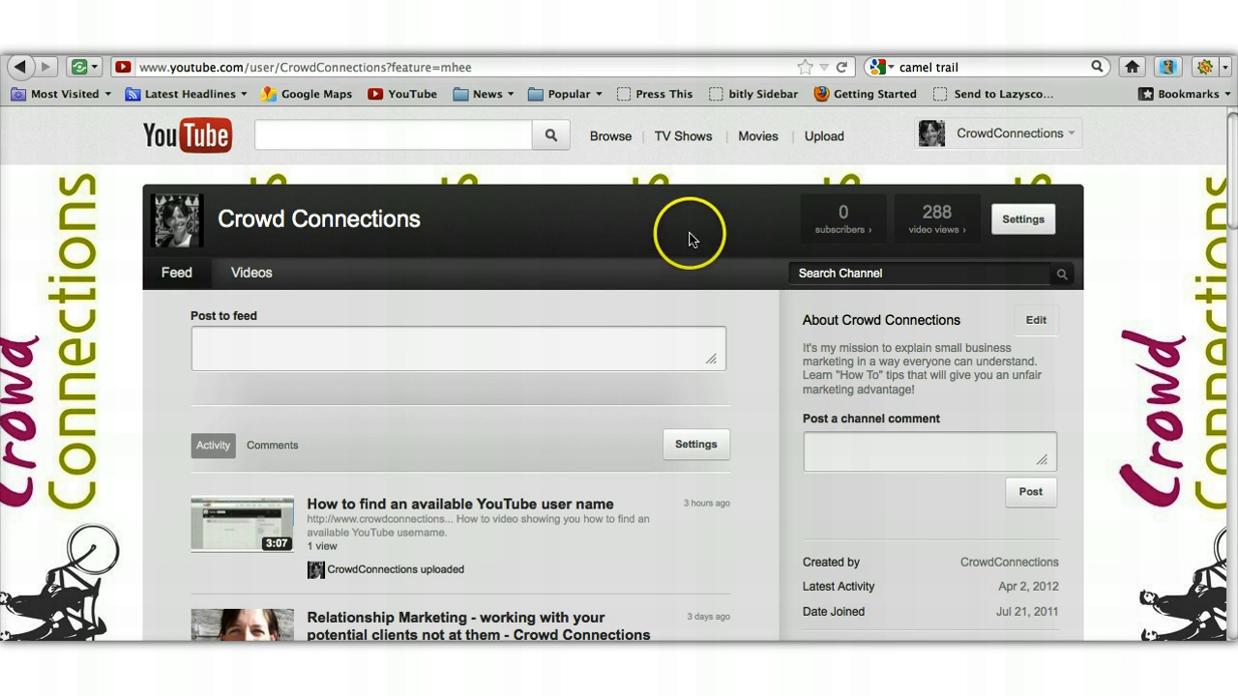
mouse_move(199, 218)
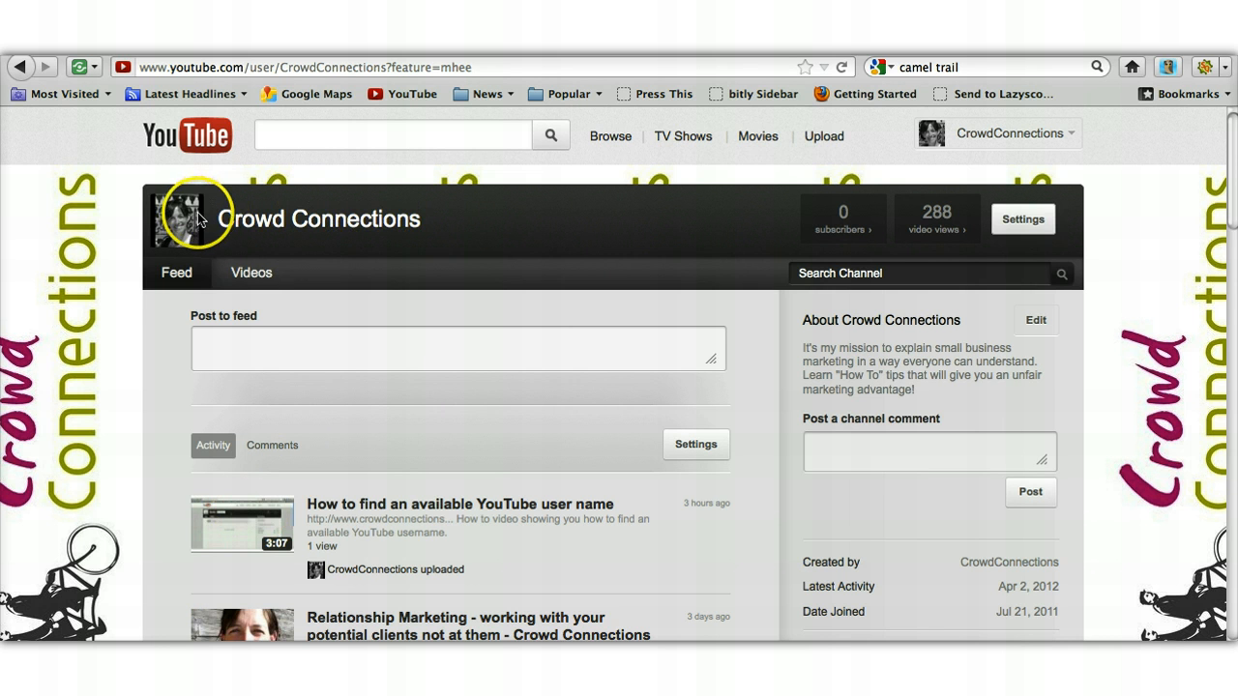
mouse_move(250, 271)
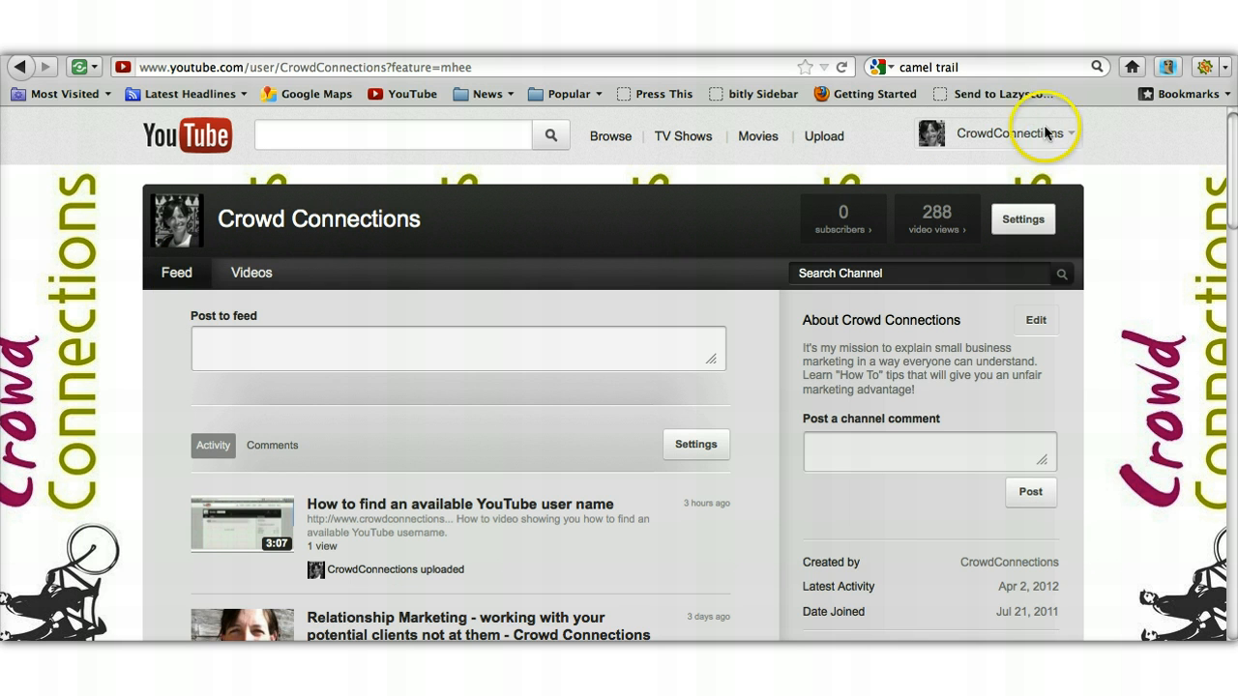
mouse_move(1097, 147)
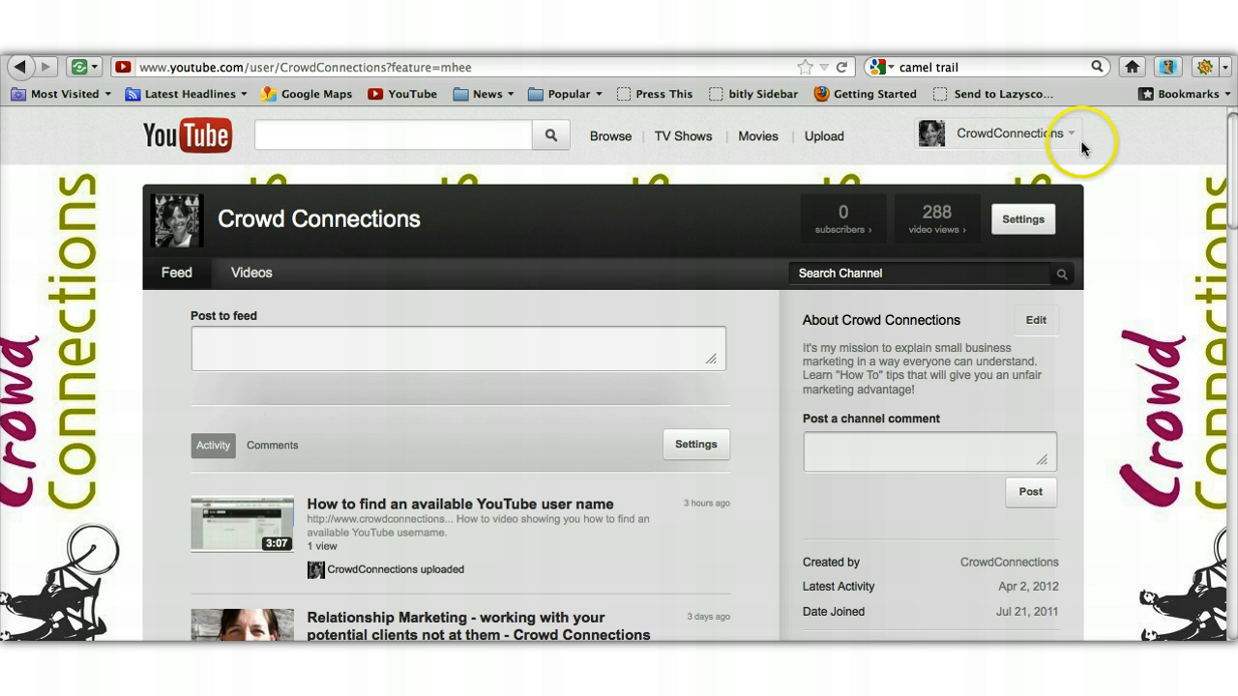
mouse_move(1075, 140)
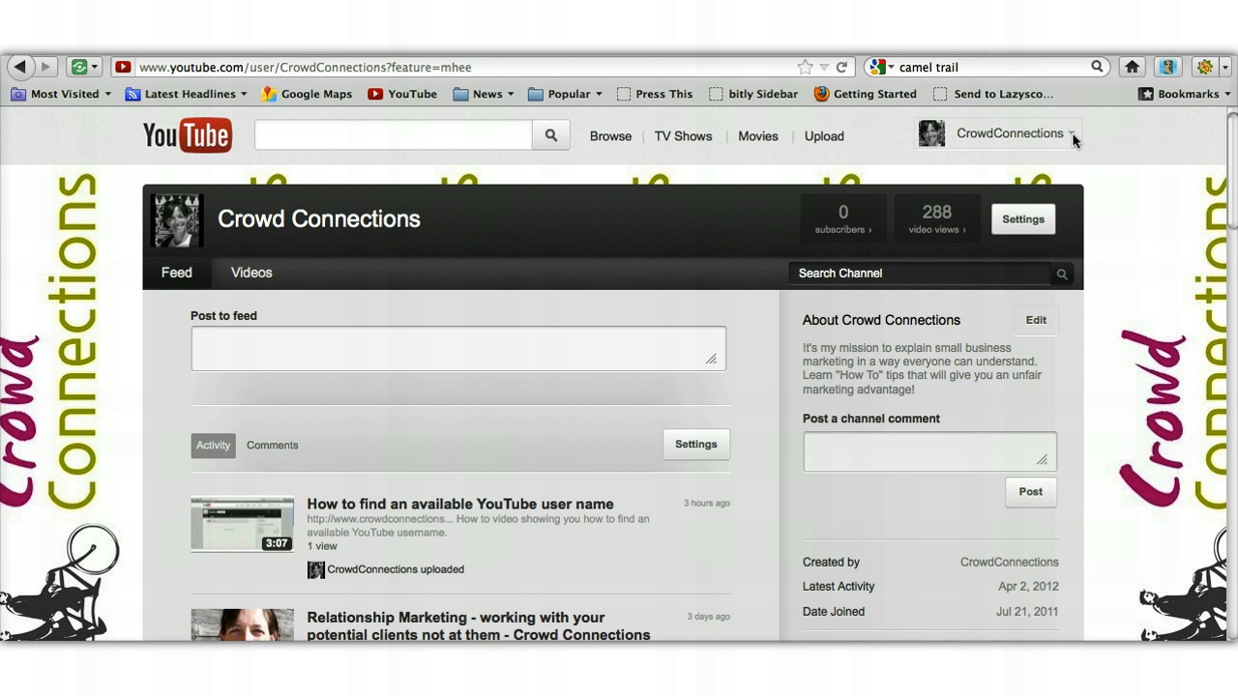
Open the CrowdConnections account dropdown in the top-right header.
left_click(1073, 135)
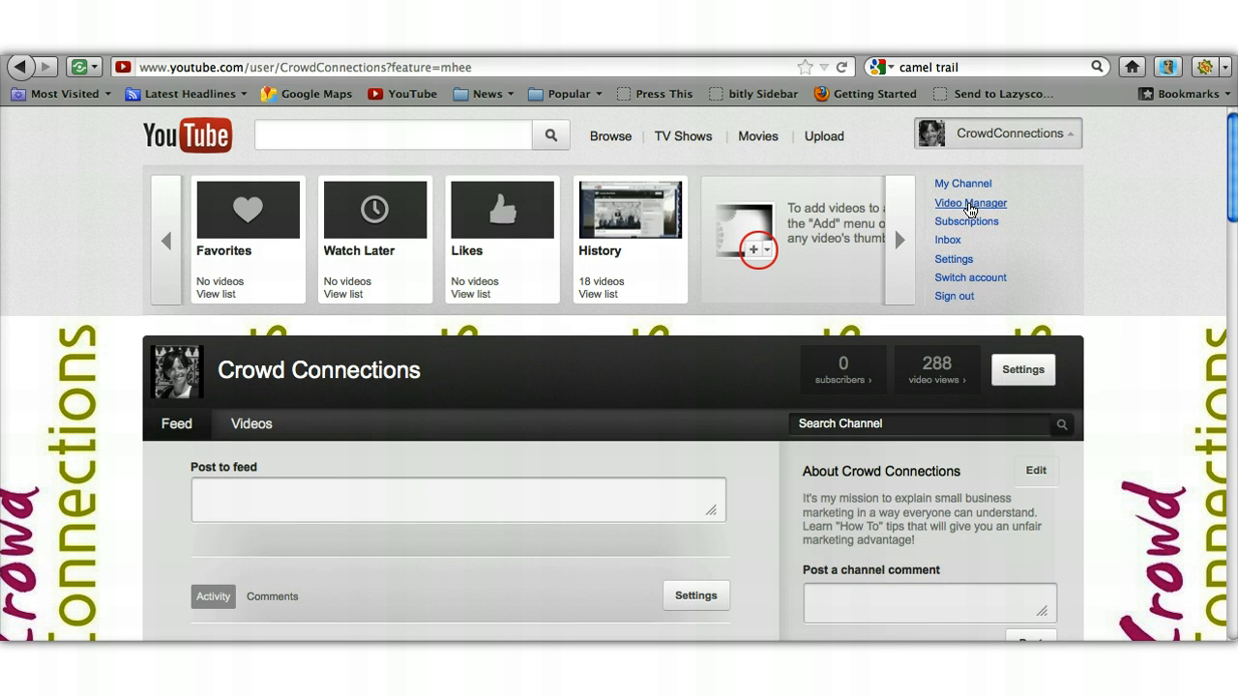
Go through Video Manager to Upload and choose to select files from the computer.
left_click(970, 203)
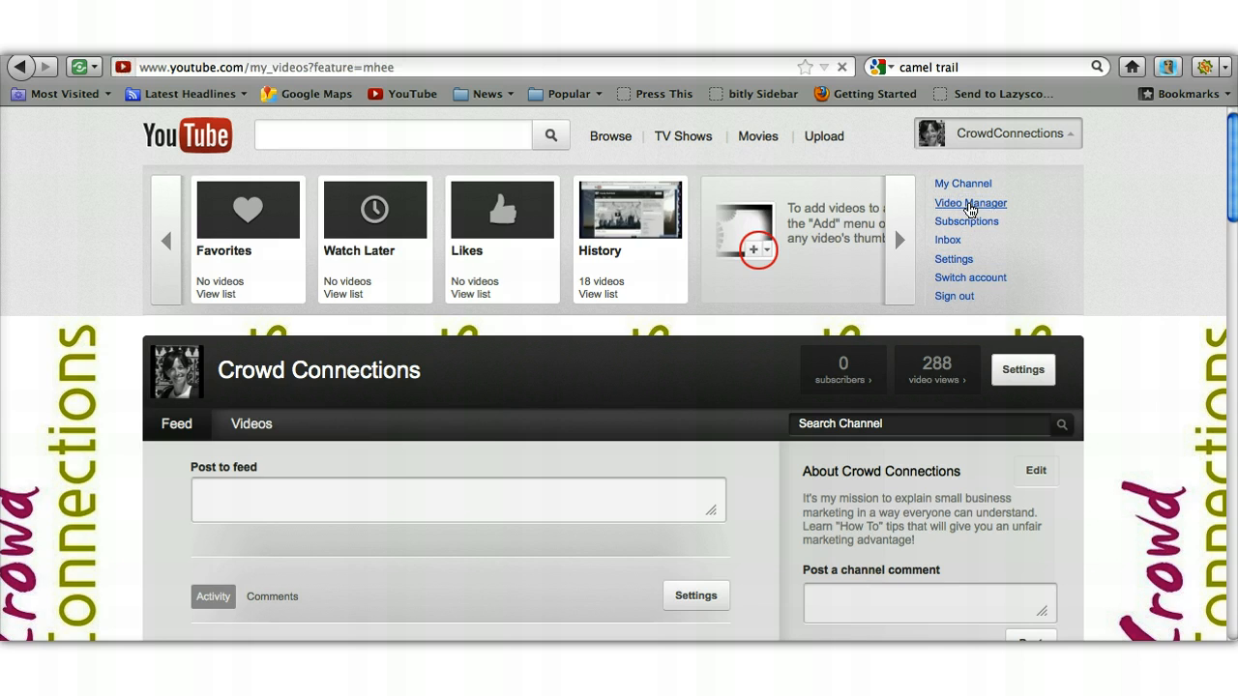
left_click(970, 203)
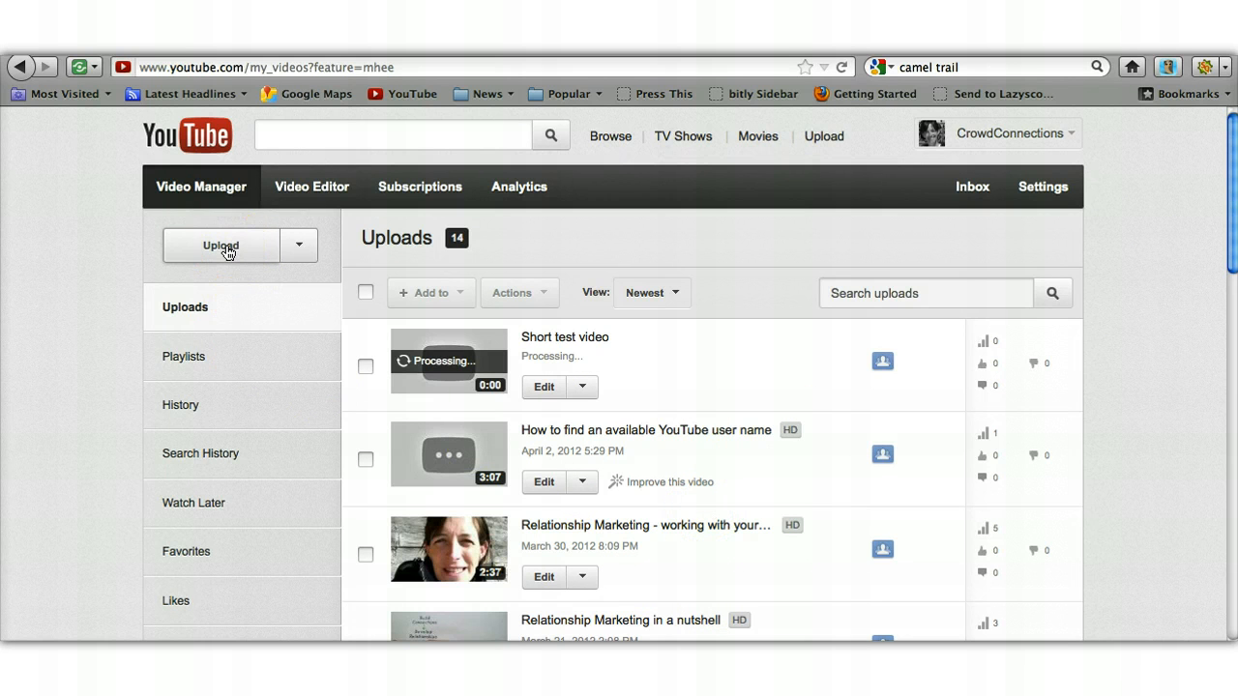
left_click(221, 244)
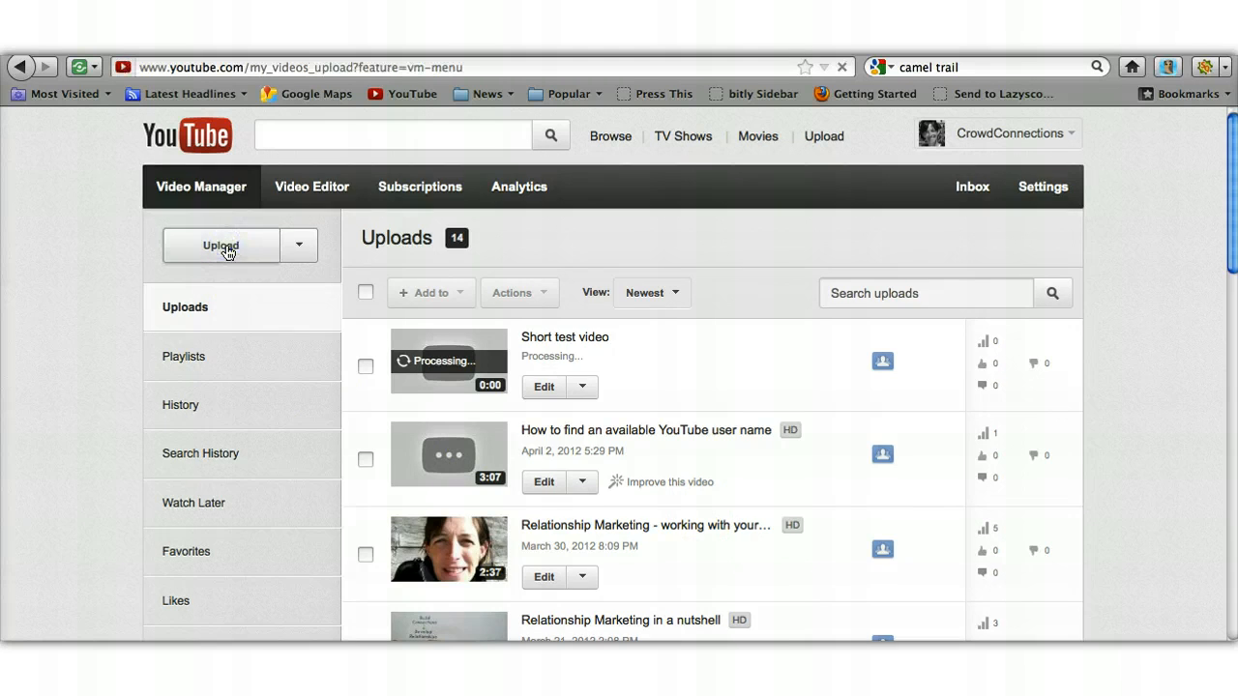
left_click(220, 245)
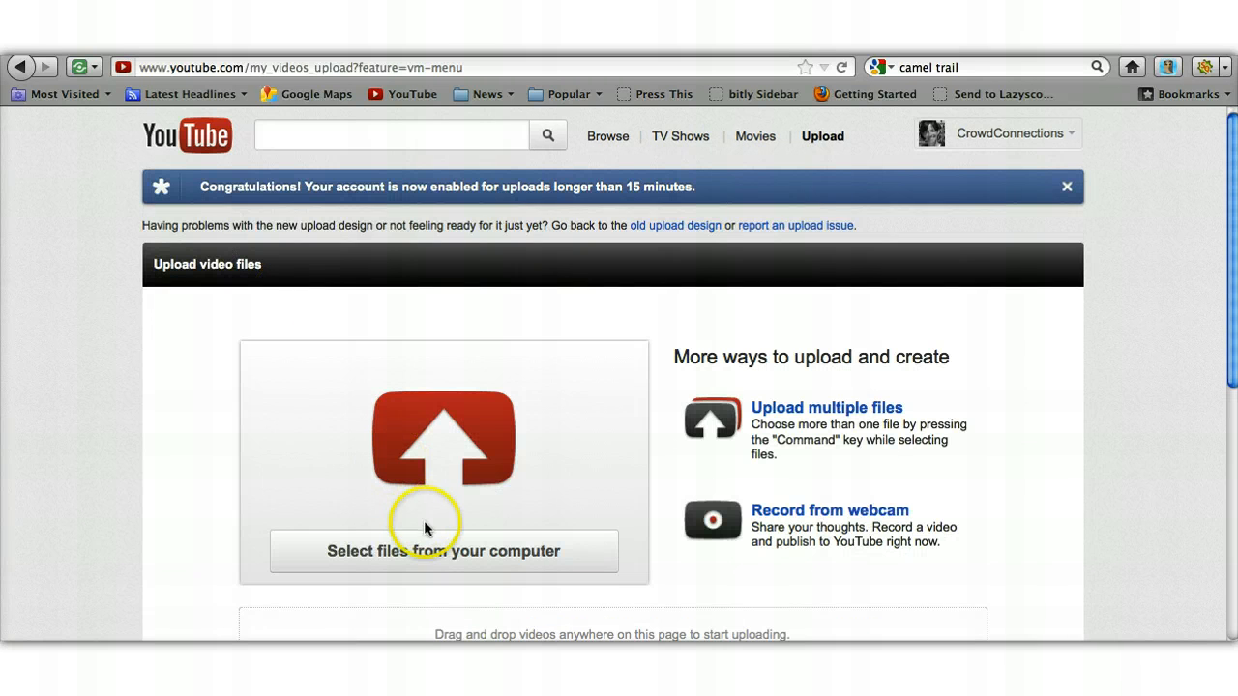
left_click(453, 551)
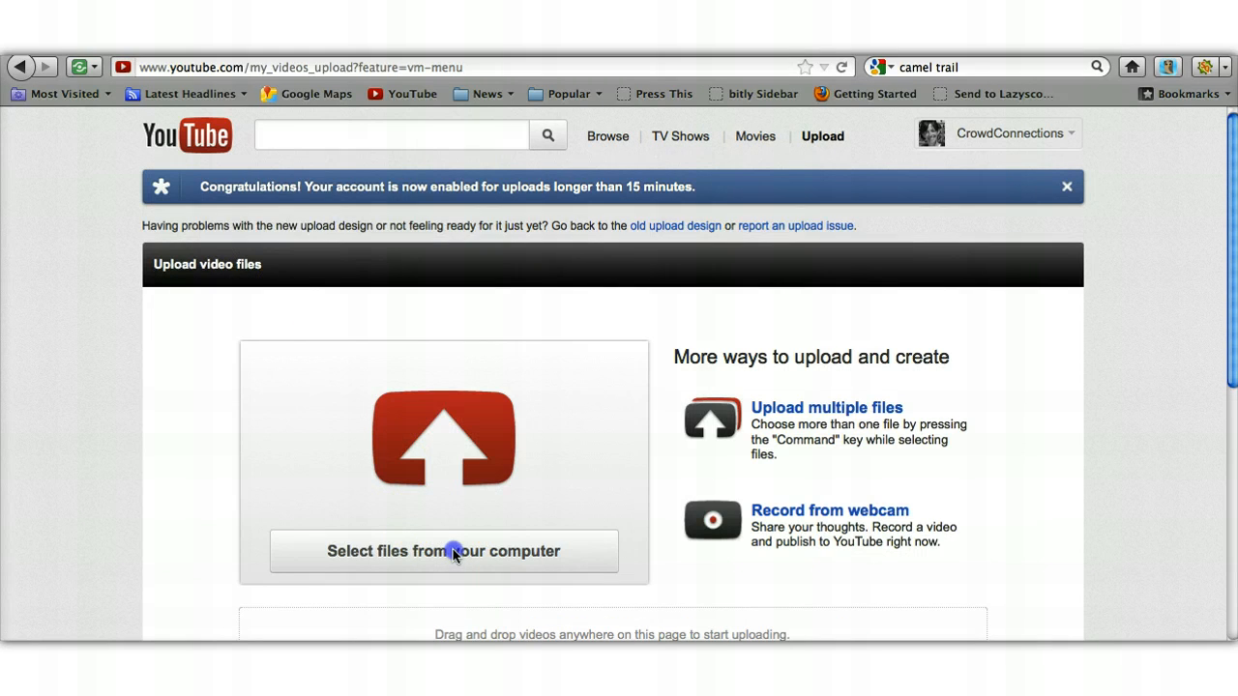
Pick Short test video.3GP in the Finder file chooser.
left_click(443, 552)
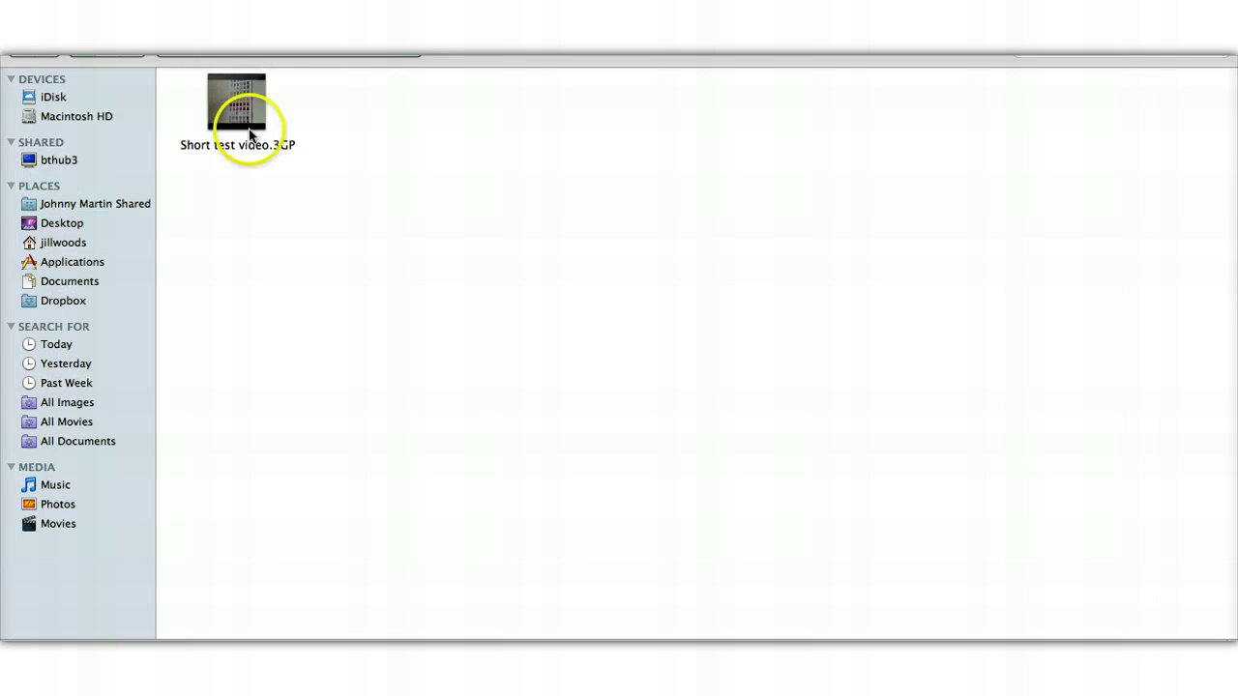
left_click(237, 102)
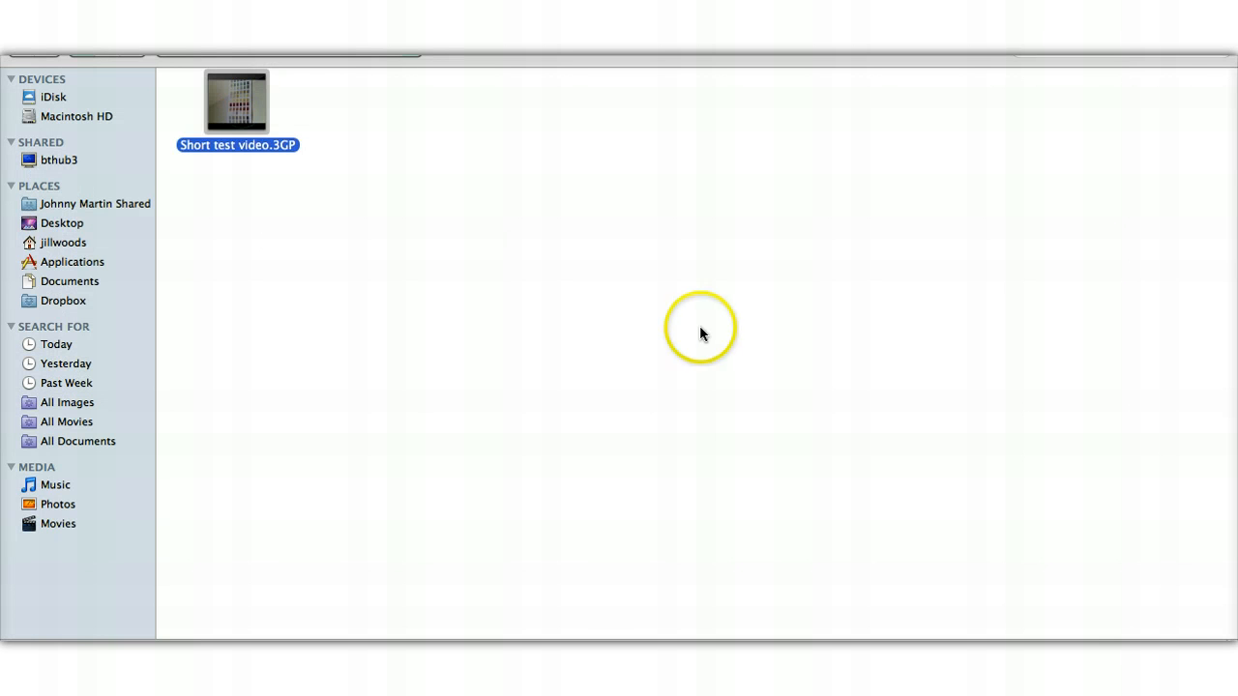
mouse_move(1043, 537)
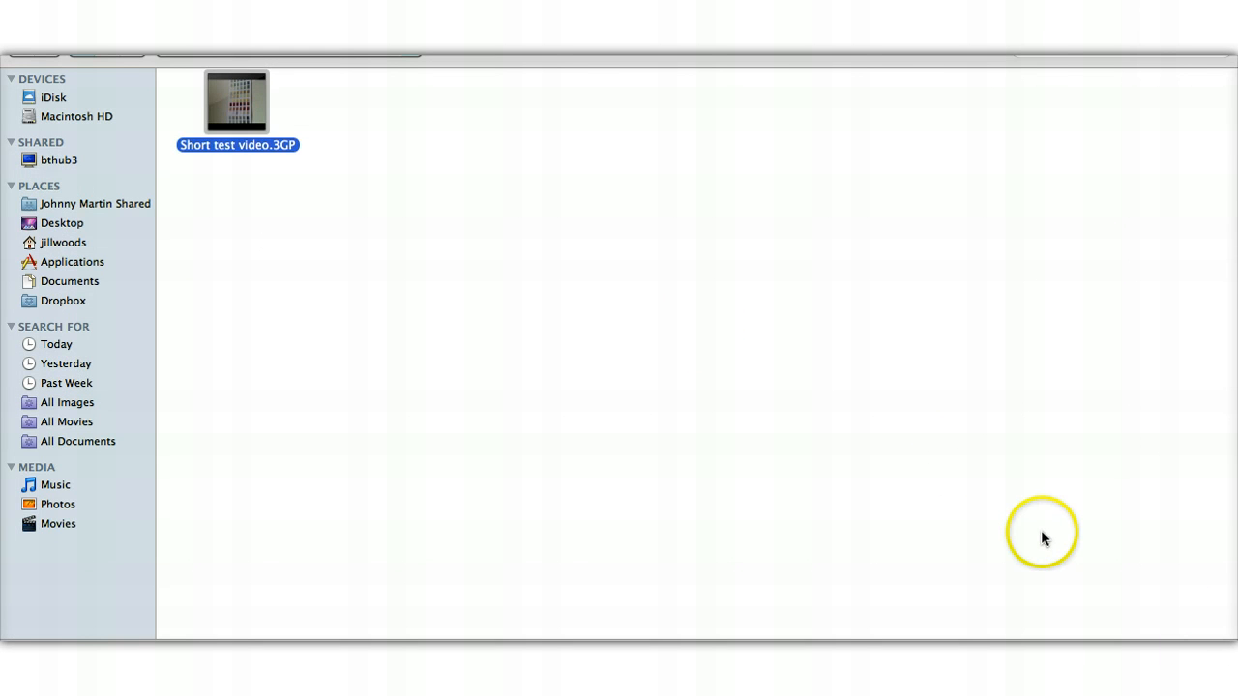
mouse_move(384, 217)
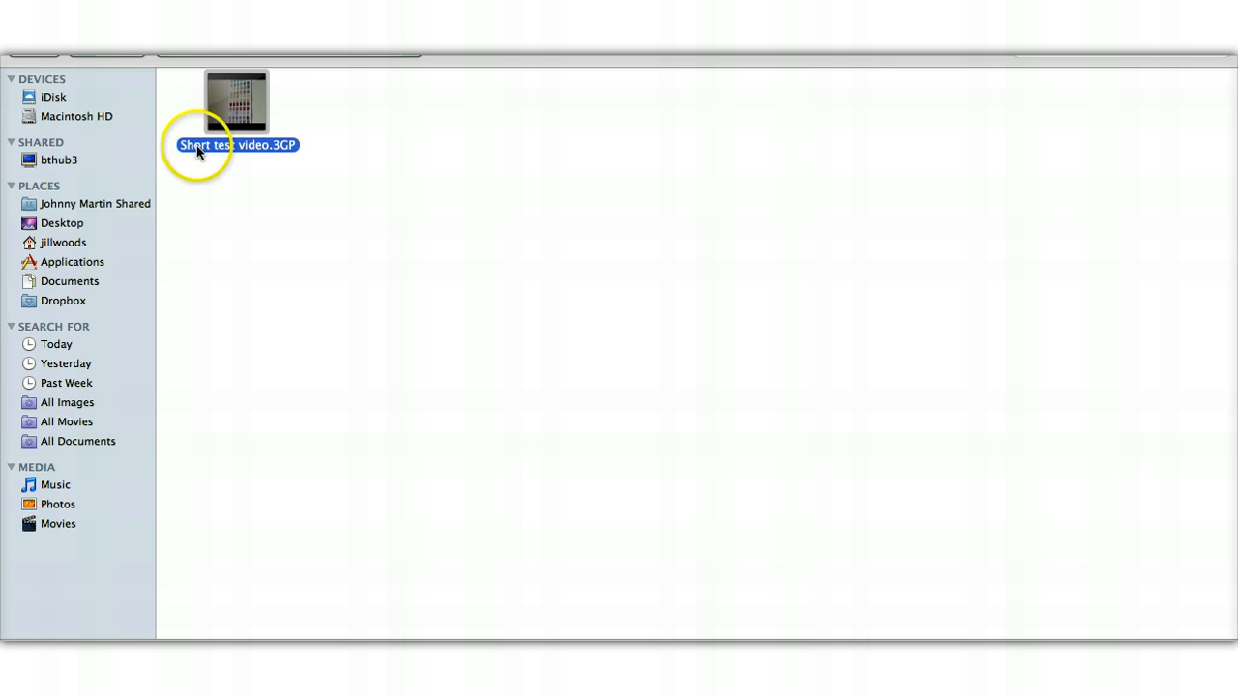
mouse_move(186, 154)
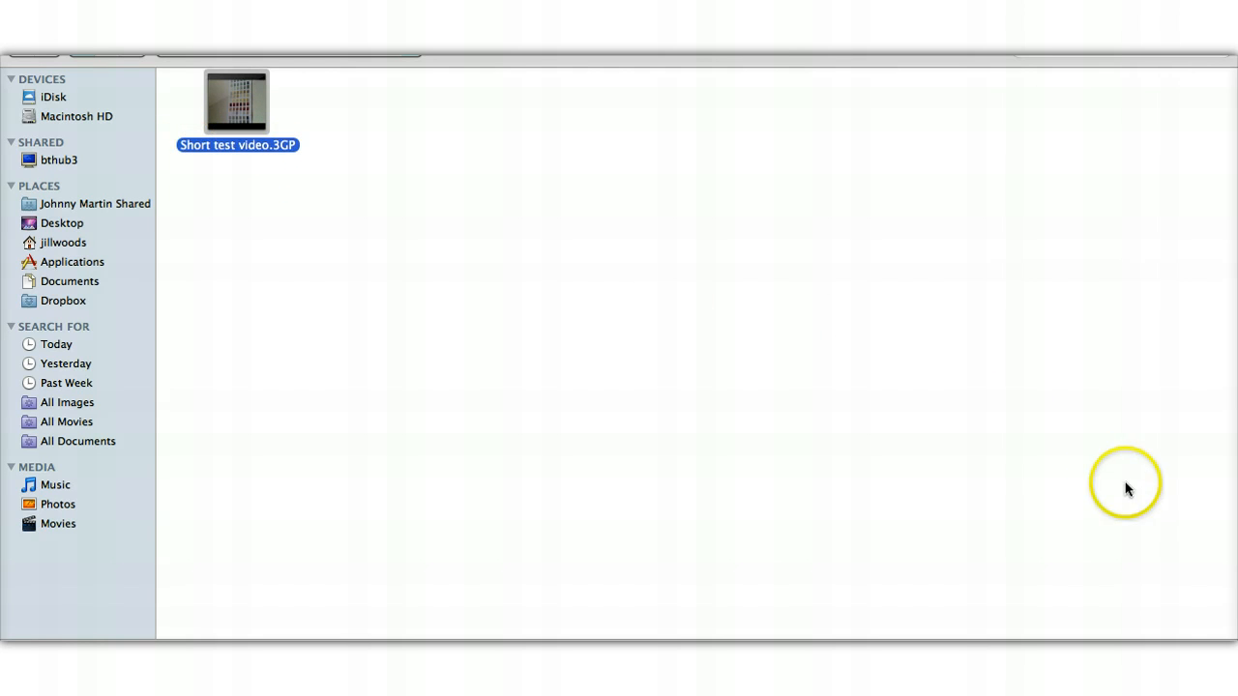
mouse_move(1154, 588)
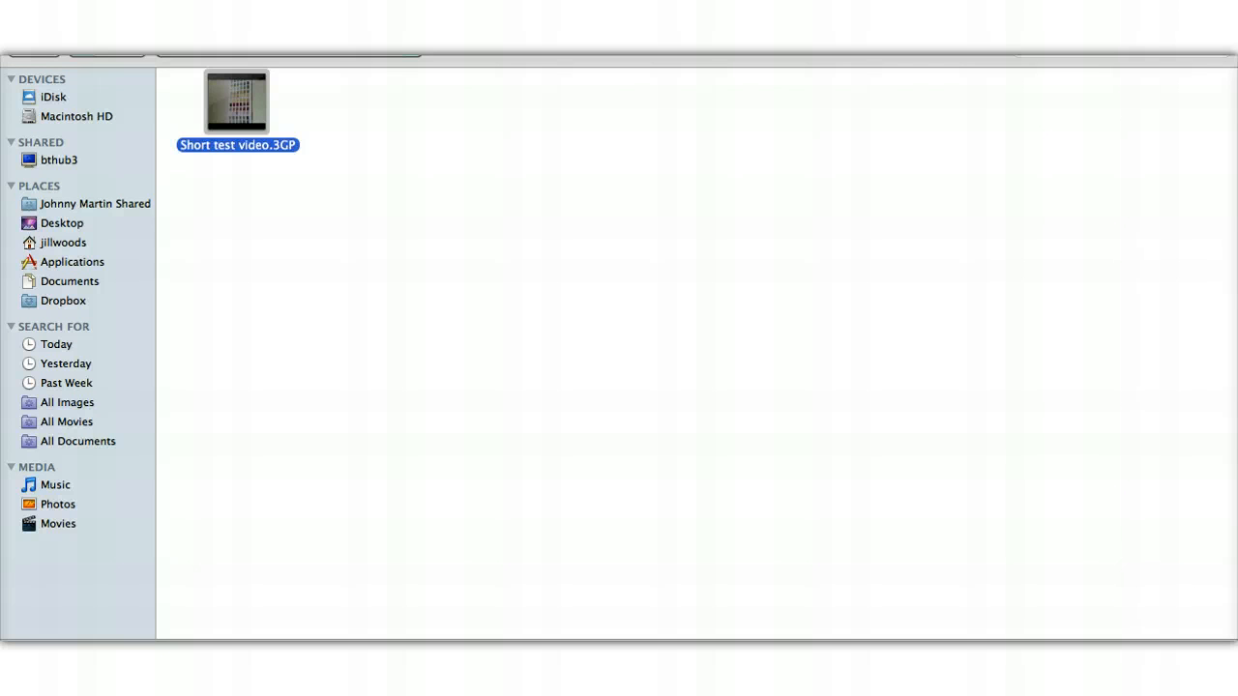
mouse_move(298, 170)
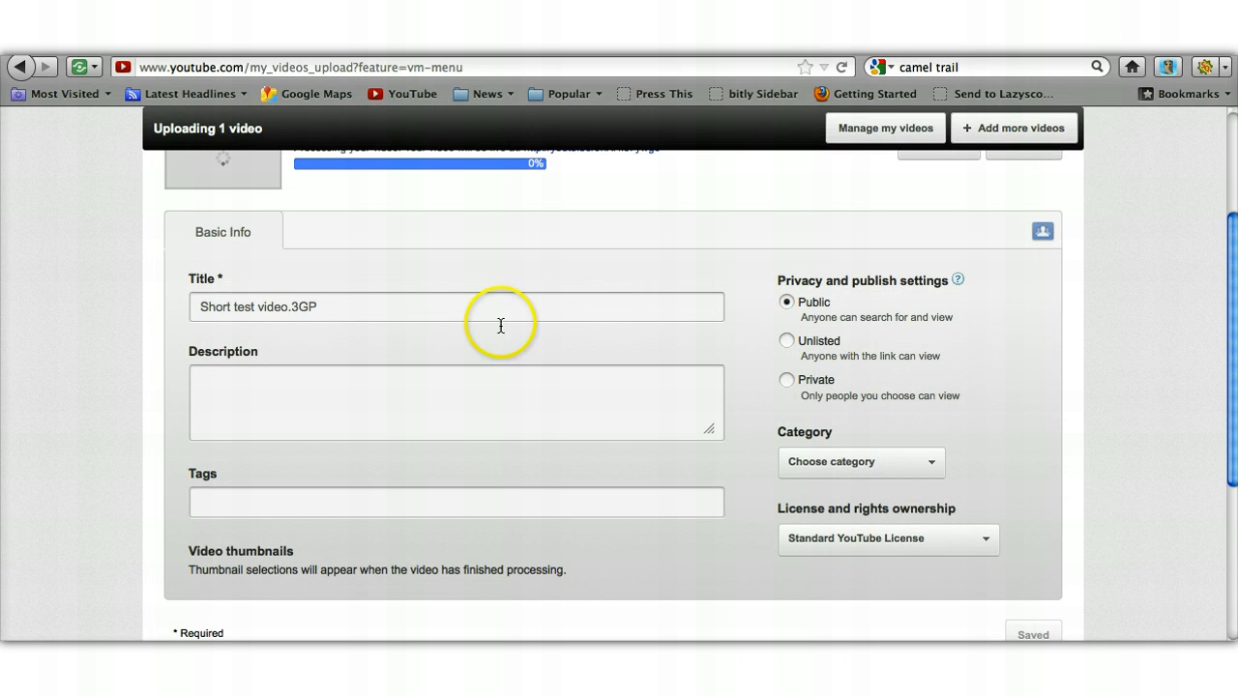
Replace the title 'Short test video.3GP' with 'Test video'.
left_click(332, 307)
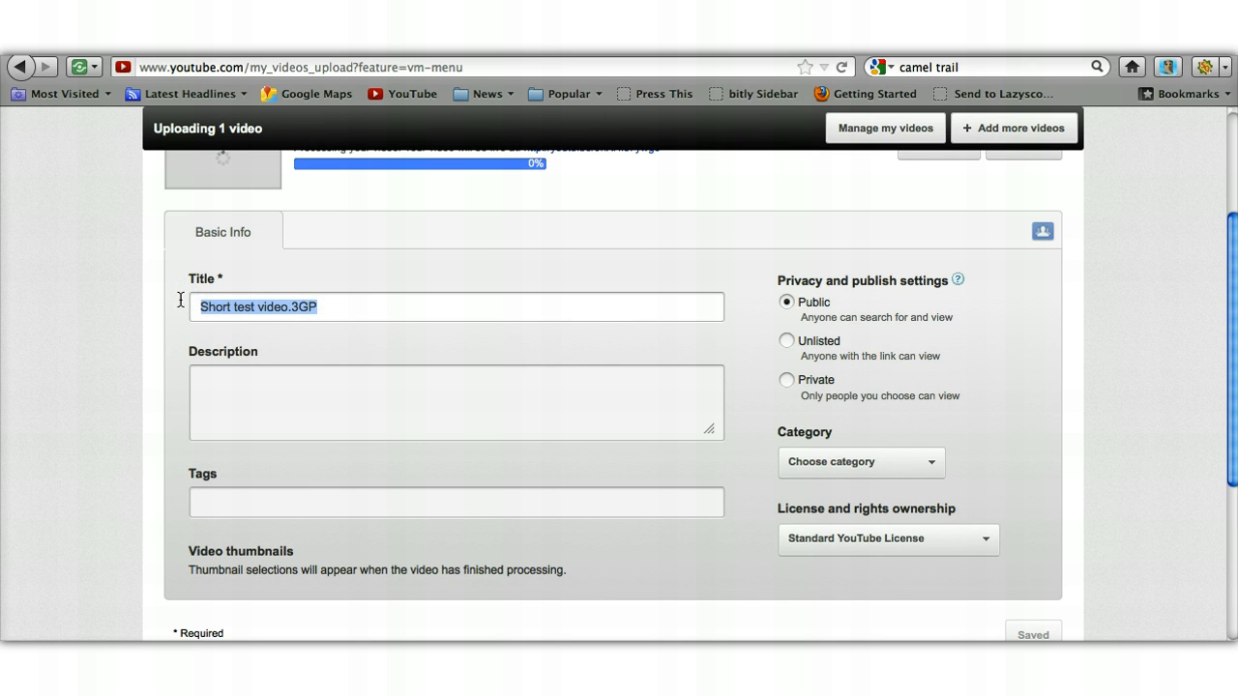
type("Test video")
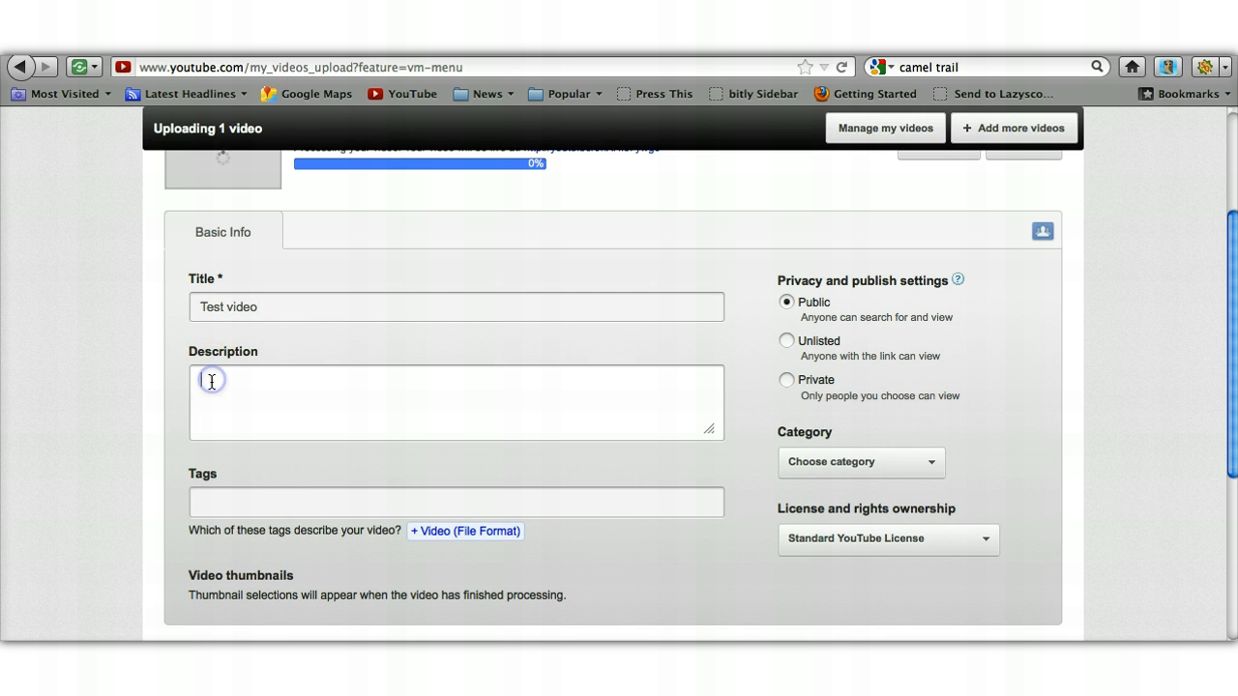
Enter the crowdconnections.com website link as the first description line.
left_click(212, 381)
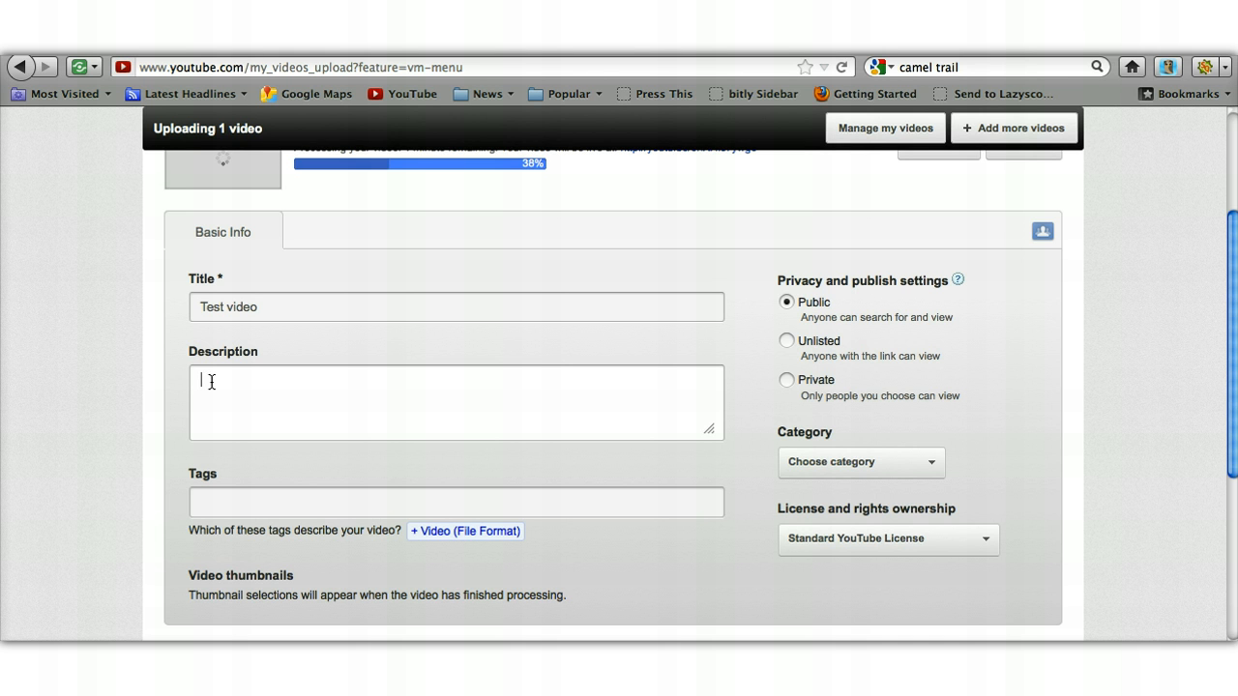
type("http://")
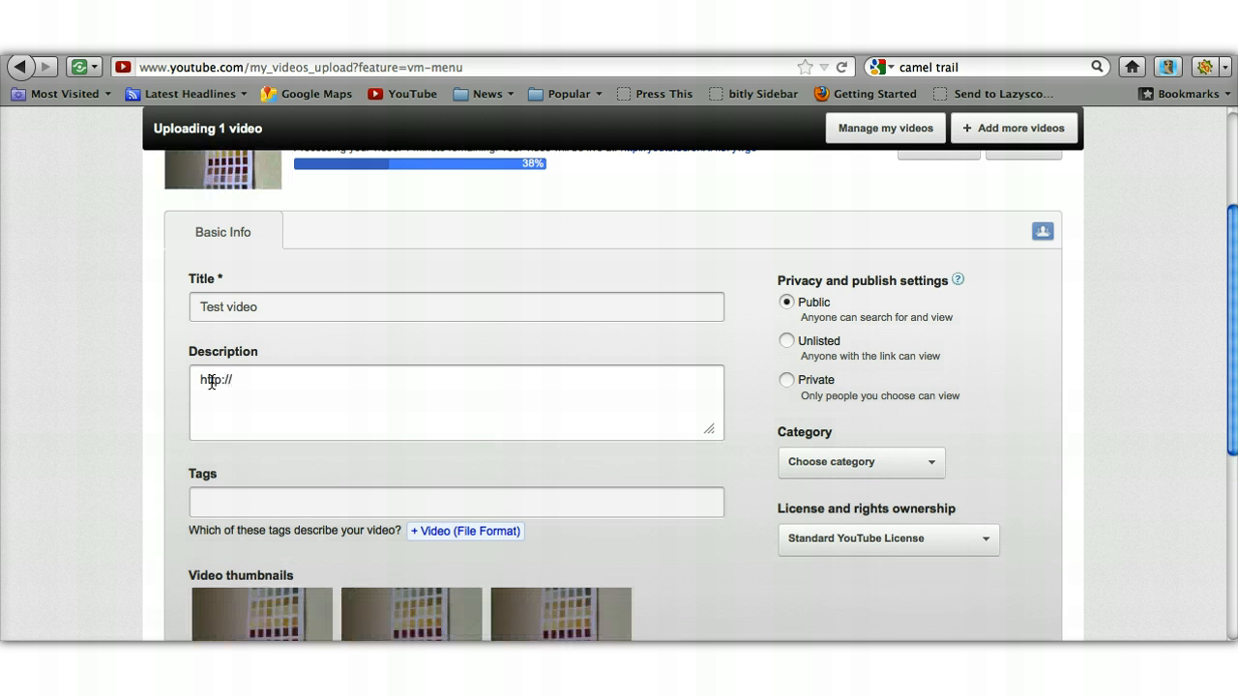
type("www")
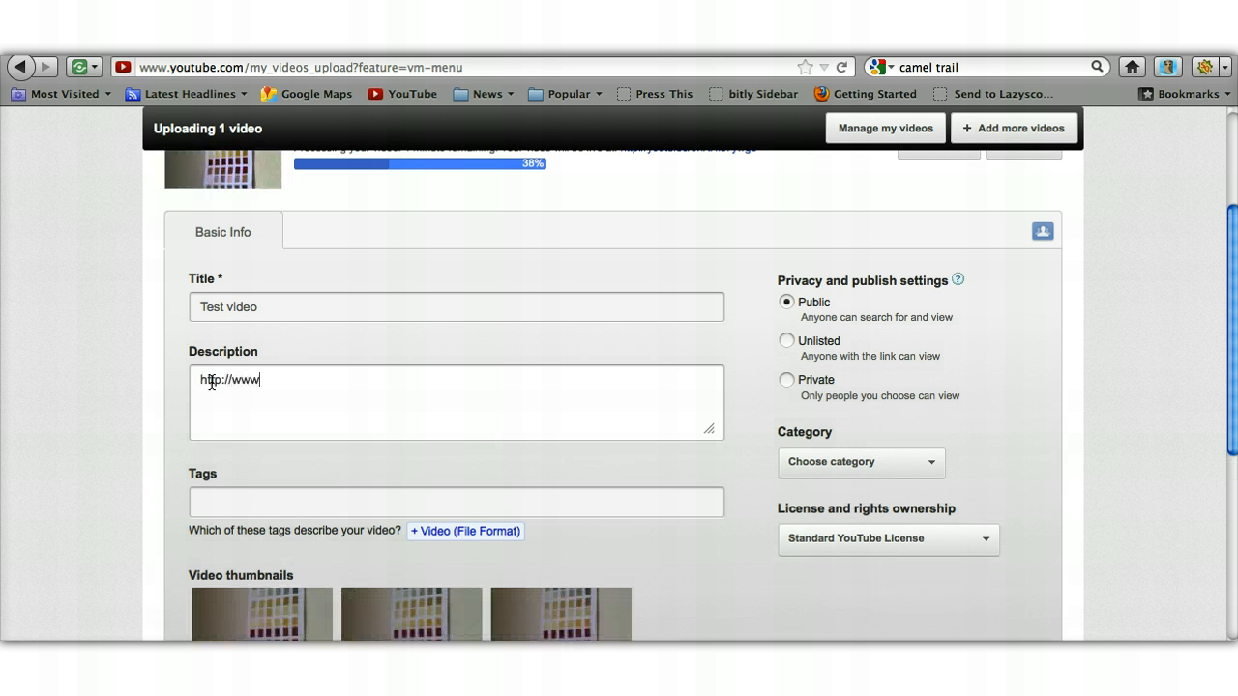
type(".")
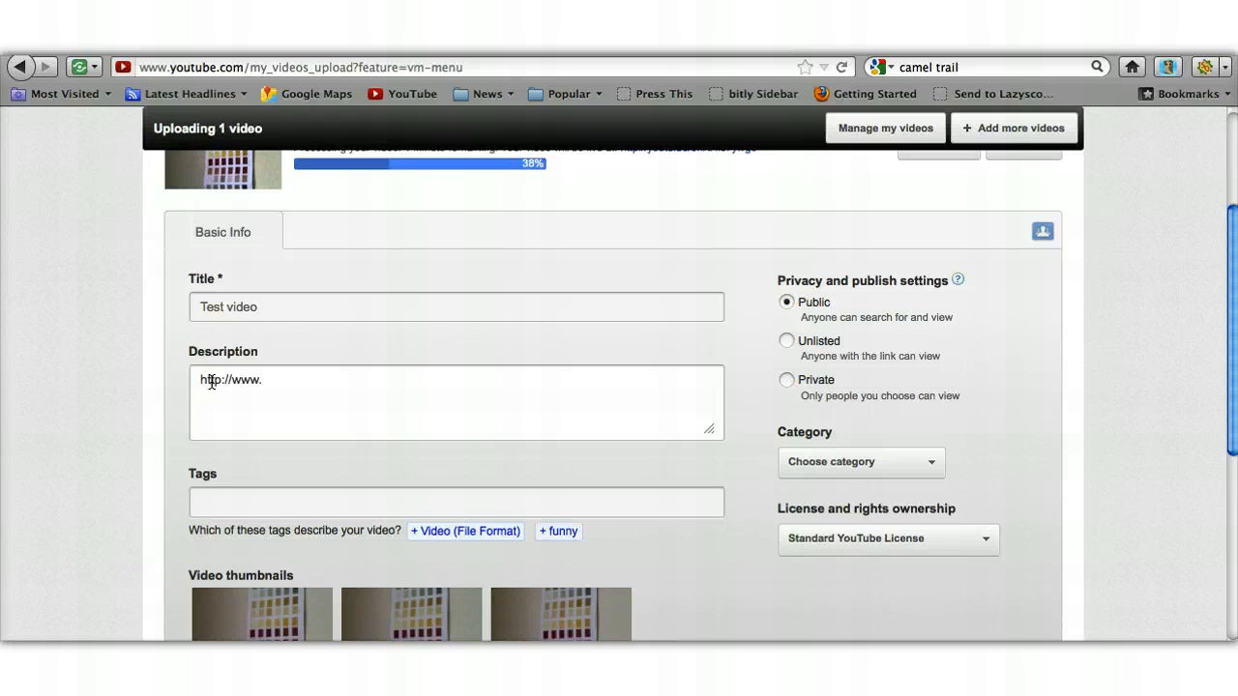
type("c")
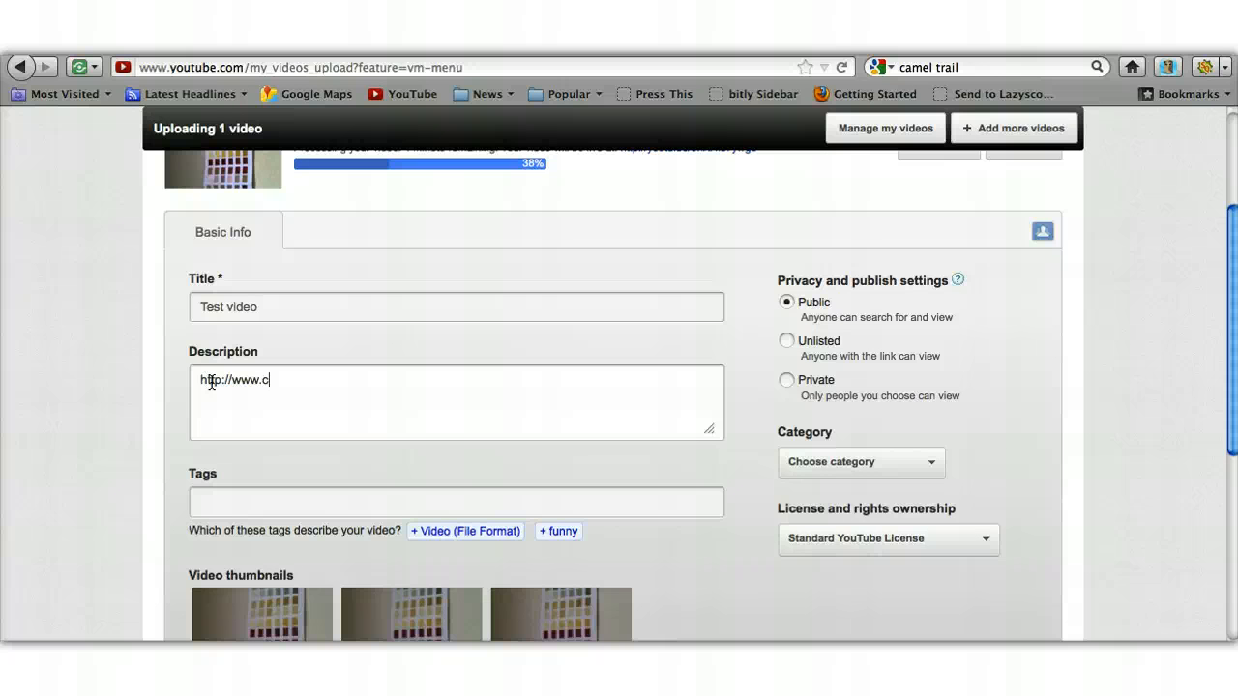
type("rowdconnection")
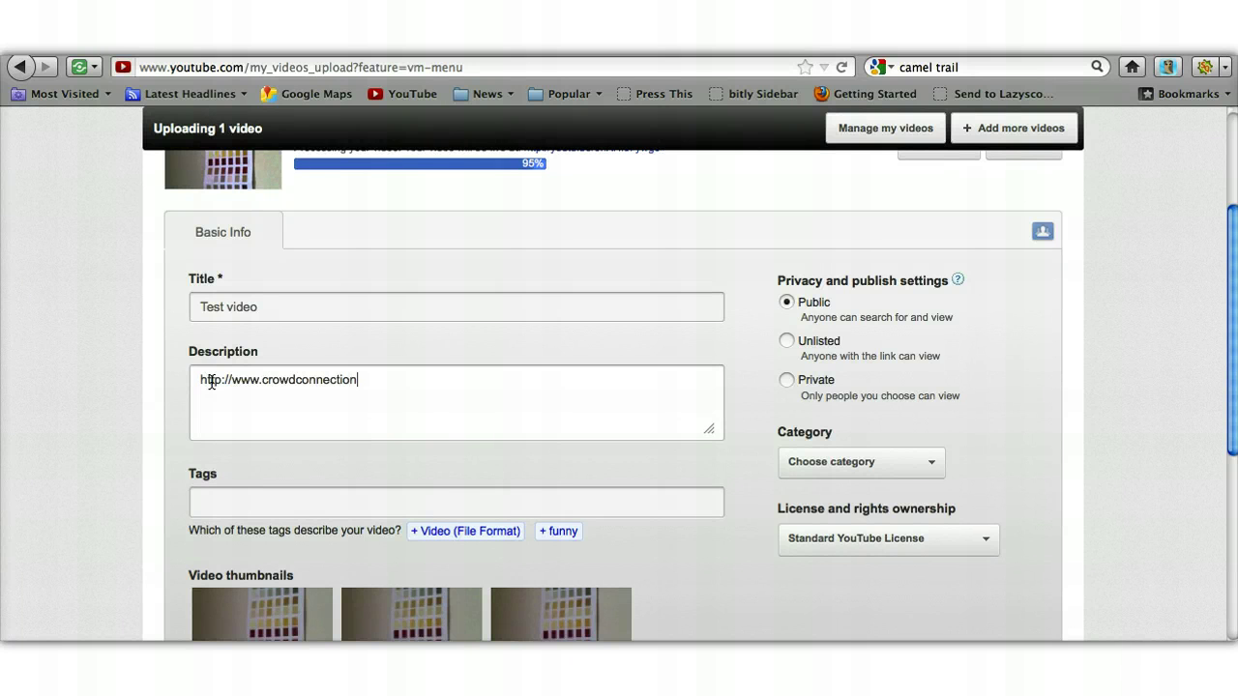
type("s.com")
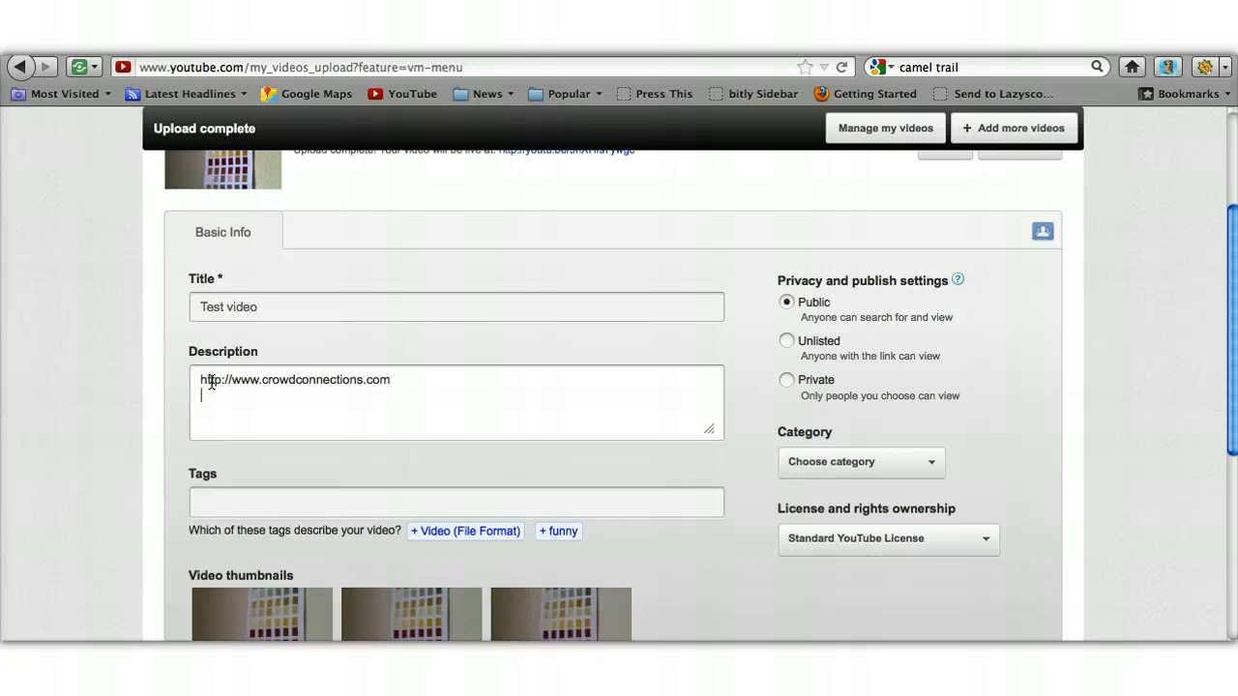
Add a sentence about demonstrating video uploads to a YouTube channel.
type("Short test vide")
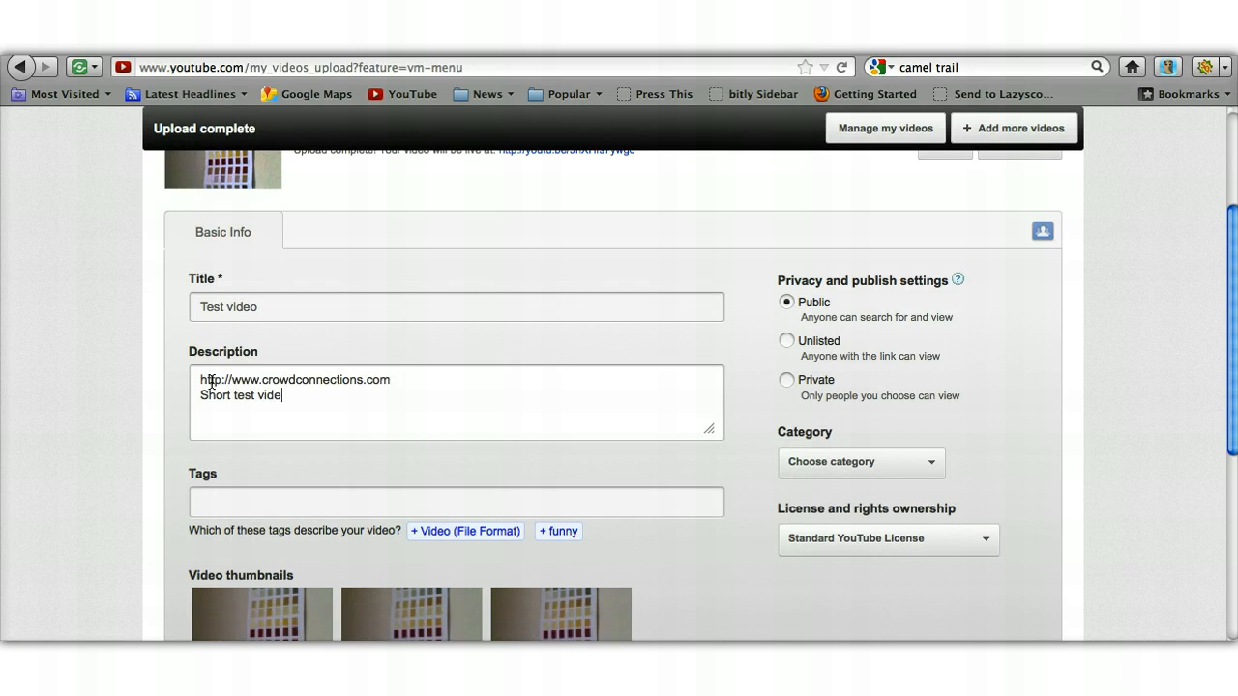
type("o")
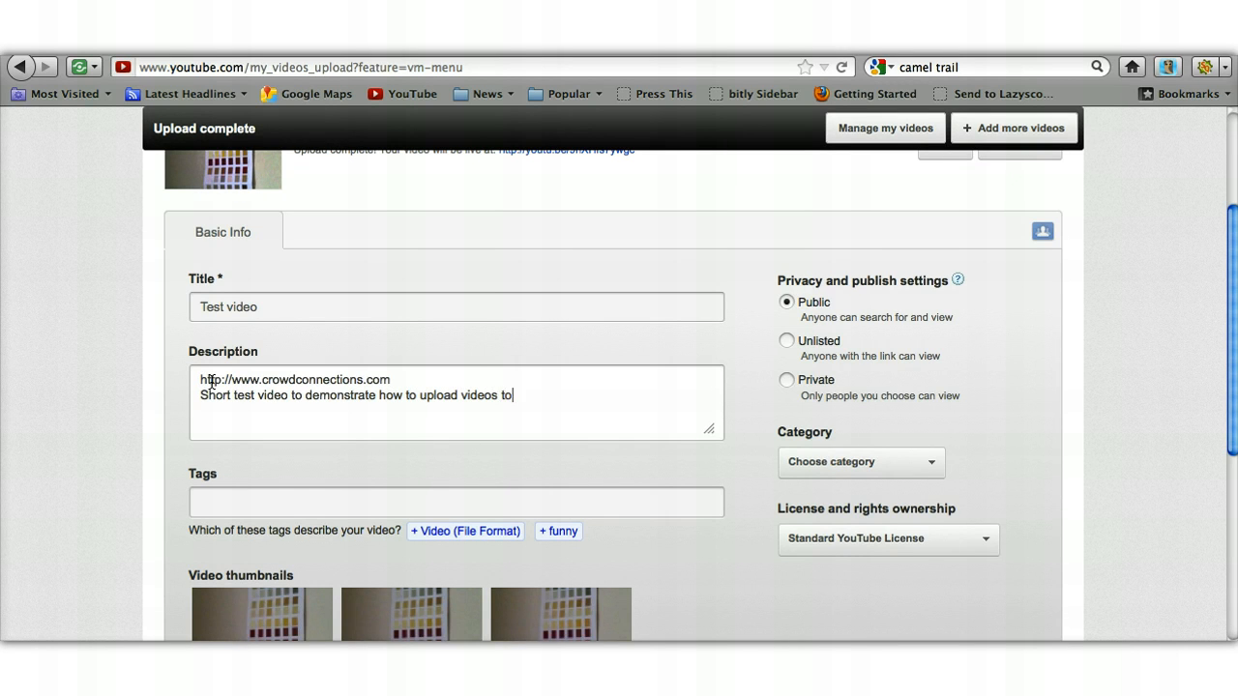
type("a You")
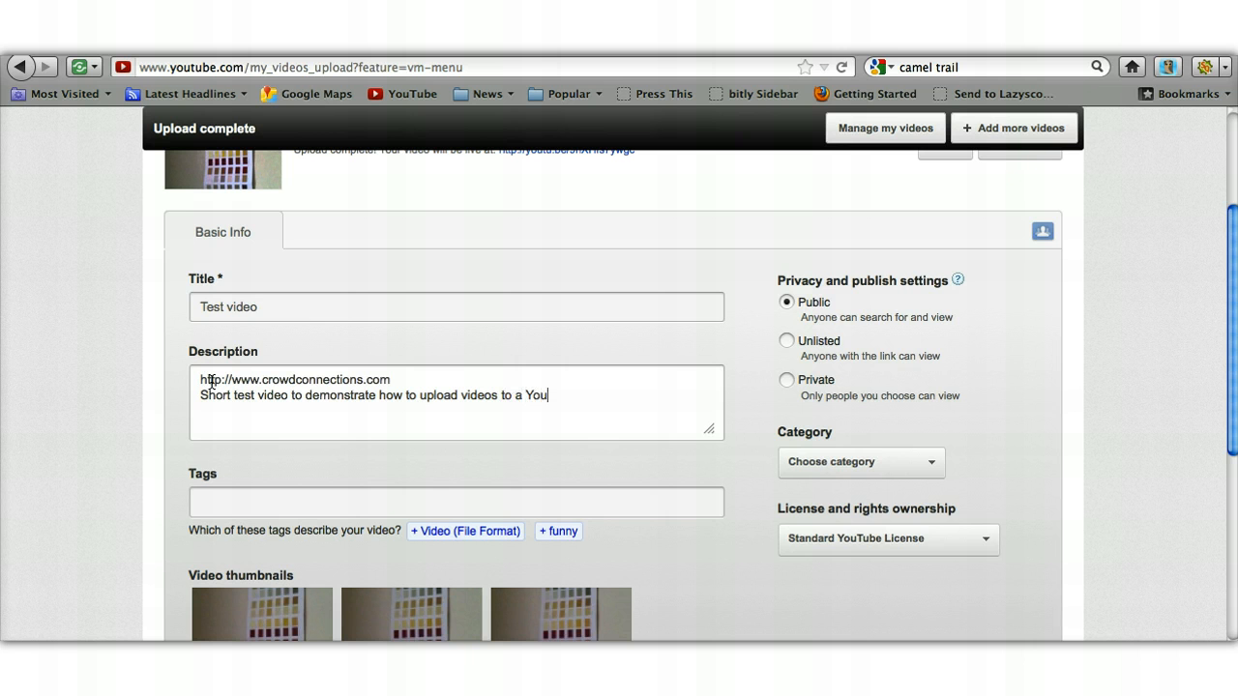
type("Tube")
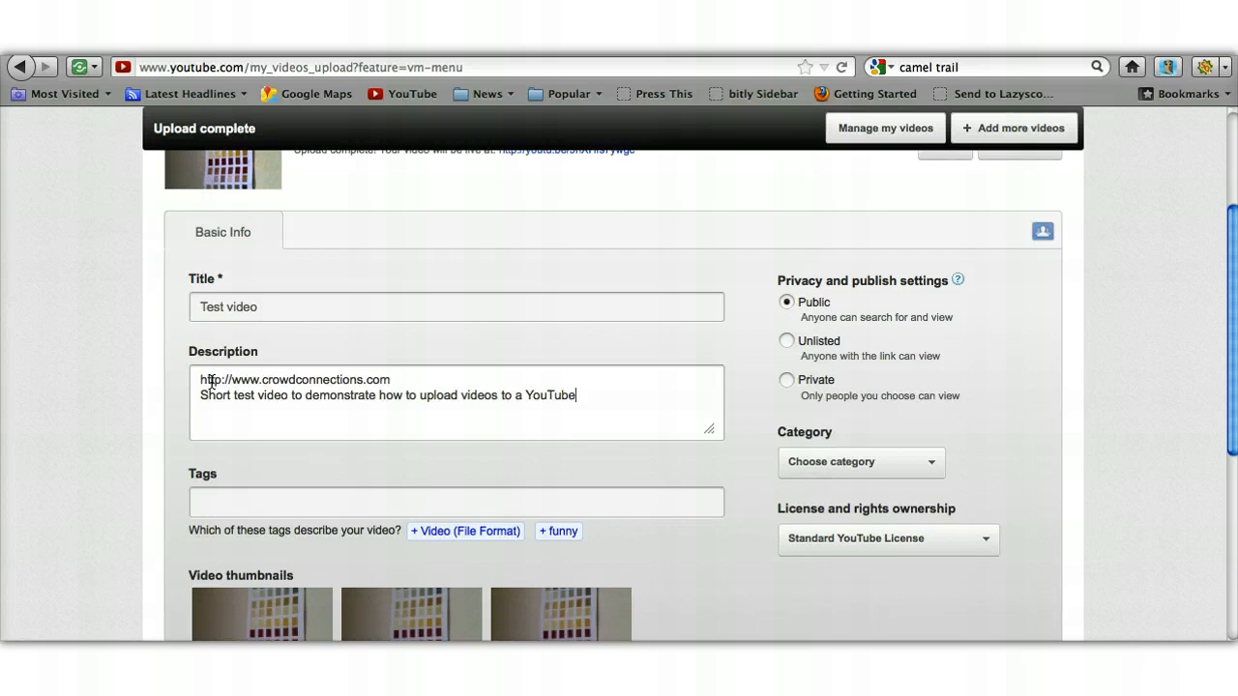
type("channel.")
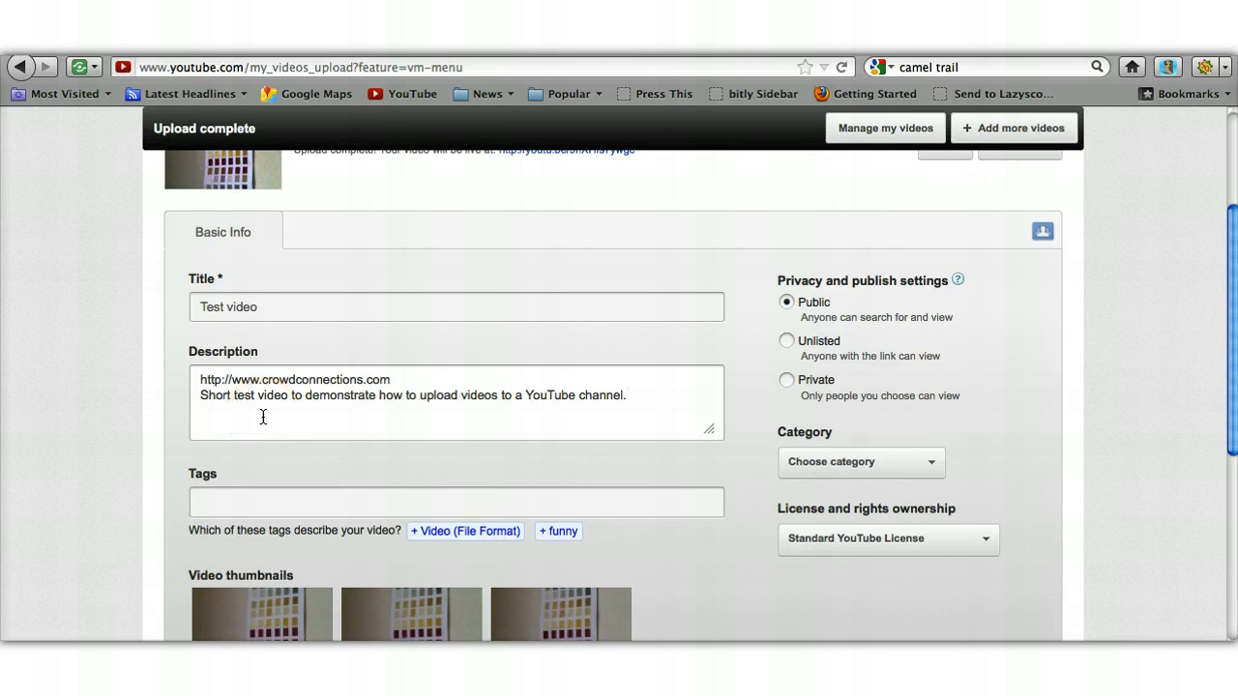
Tag the video 'YouTube', 'YouTube channe' and 'training video'.
scroll("down", 3)
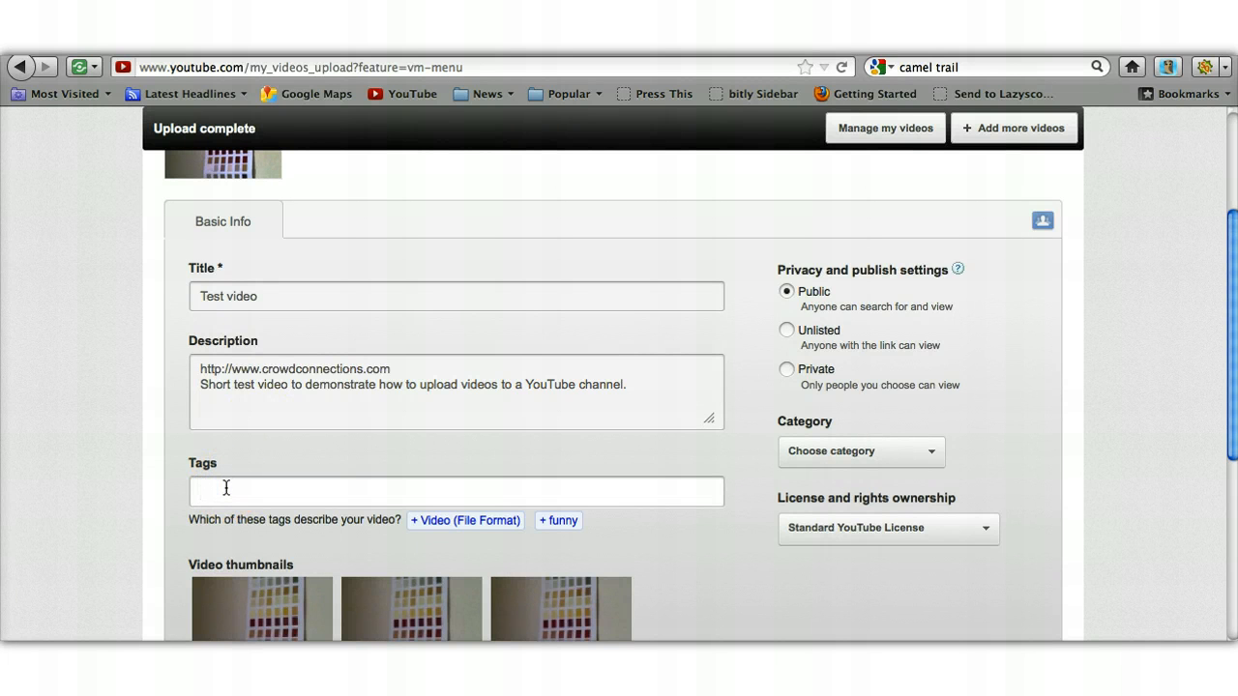
left_click(227, 492)
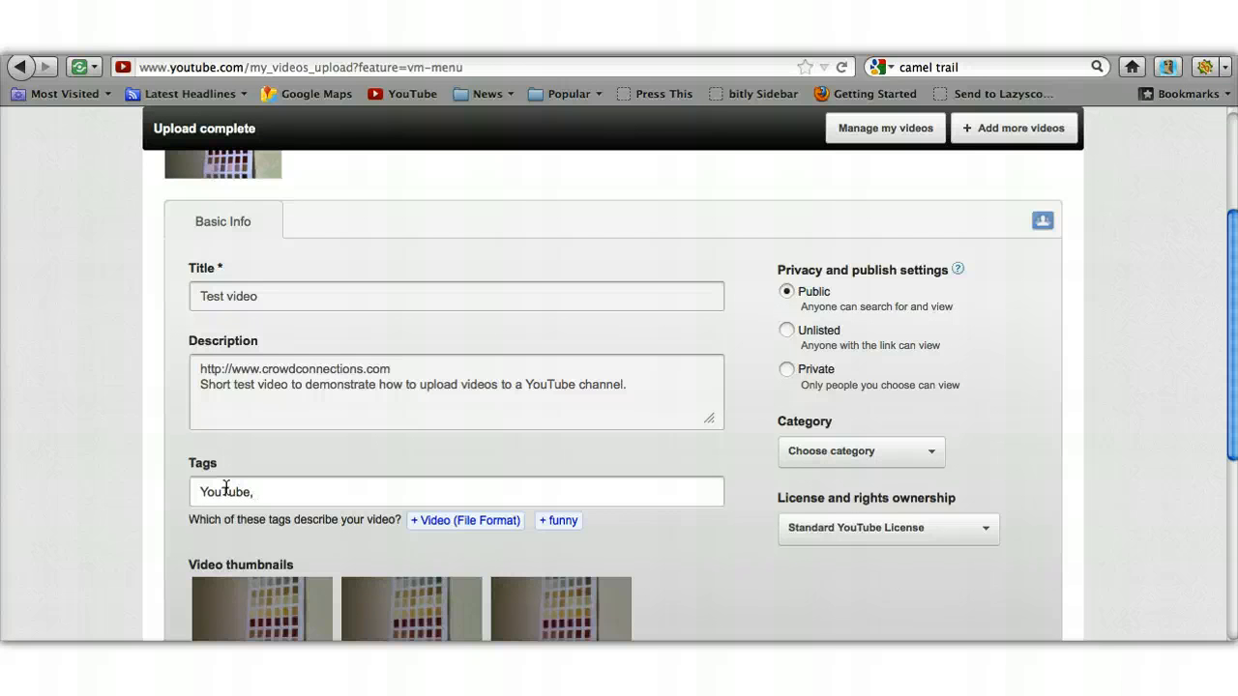
type("YouTube")
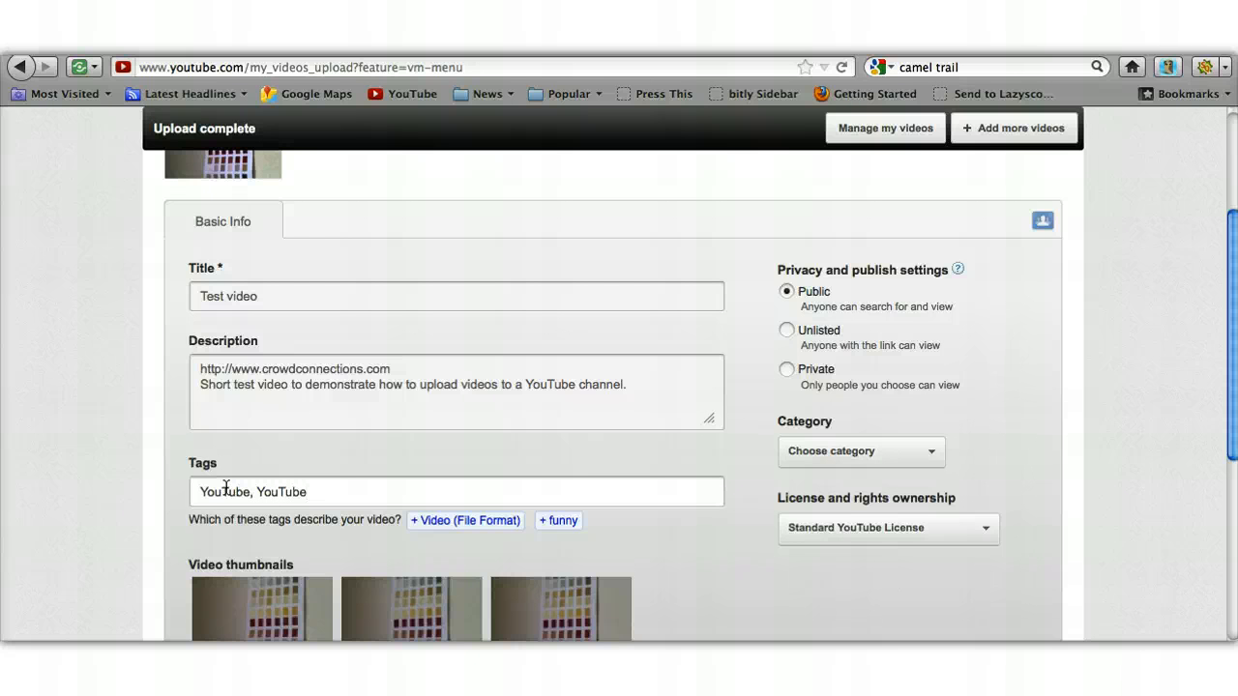
type("channe,")
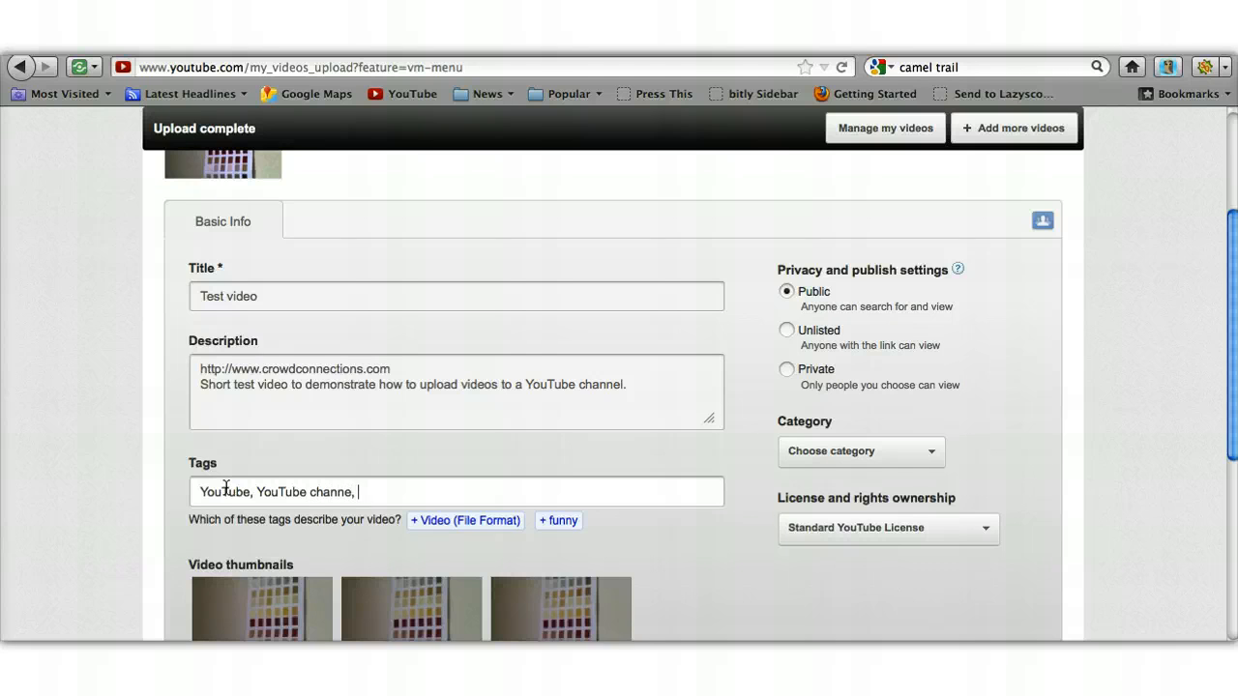
type("training v")
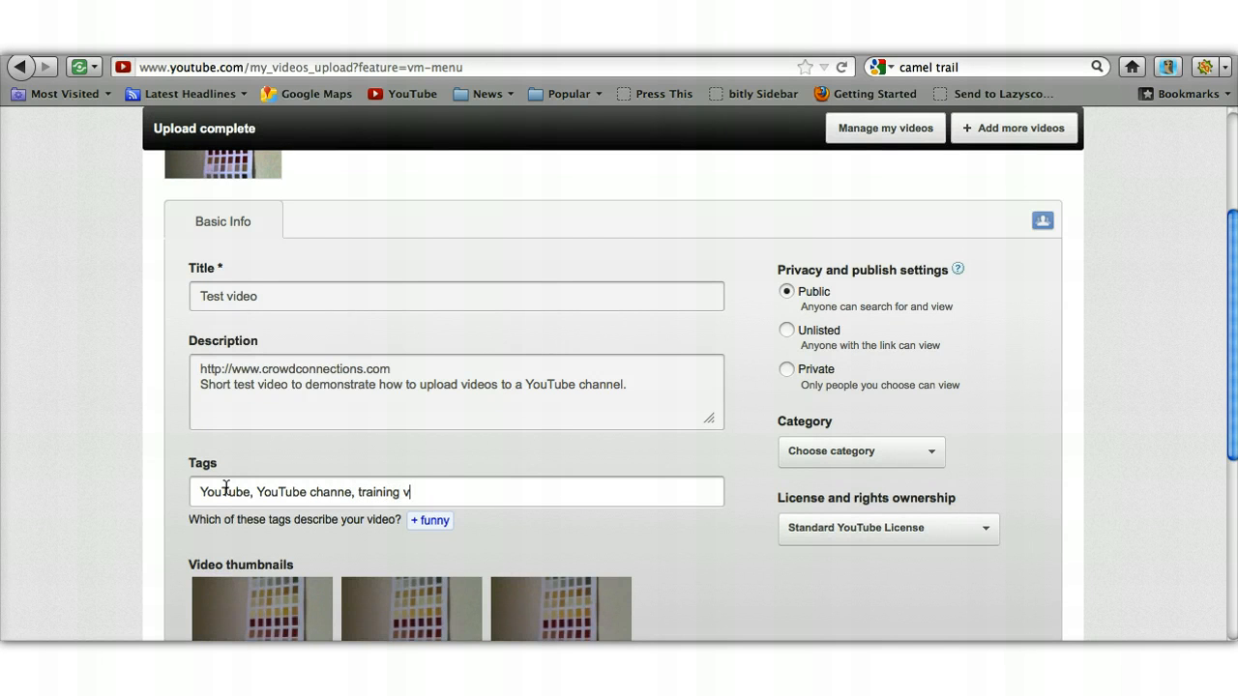
type("ideo")
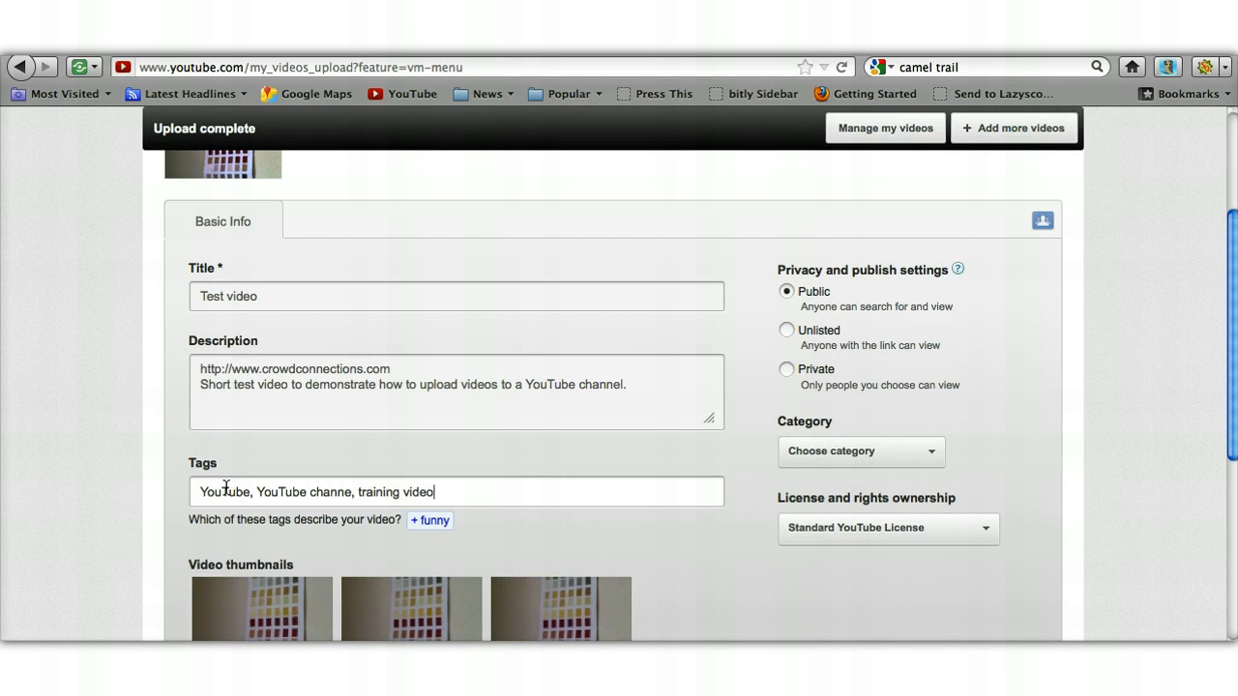
type("\", \"")
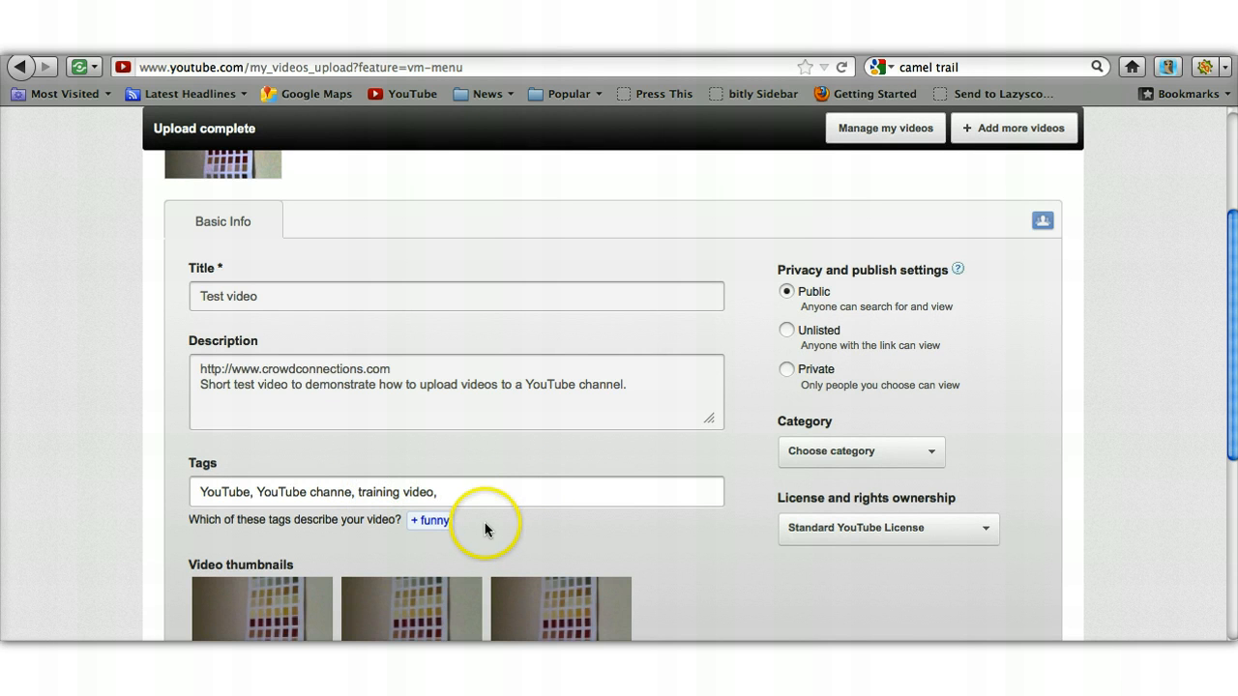
mouse_move(428, 539)
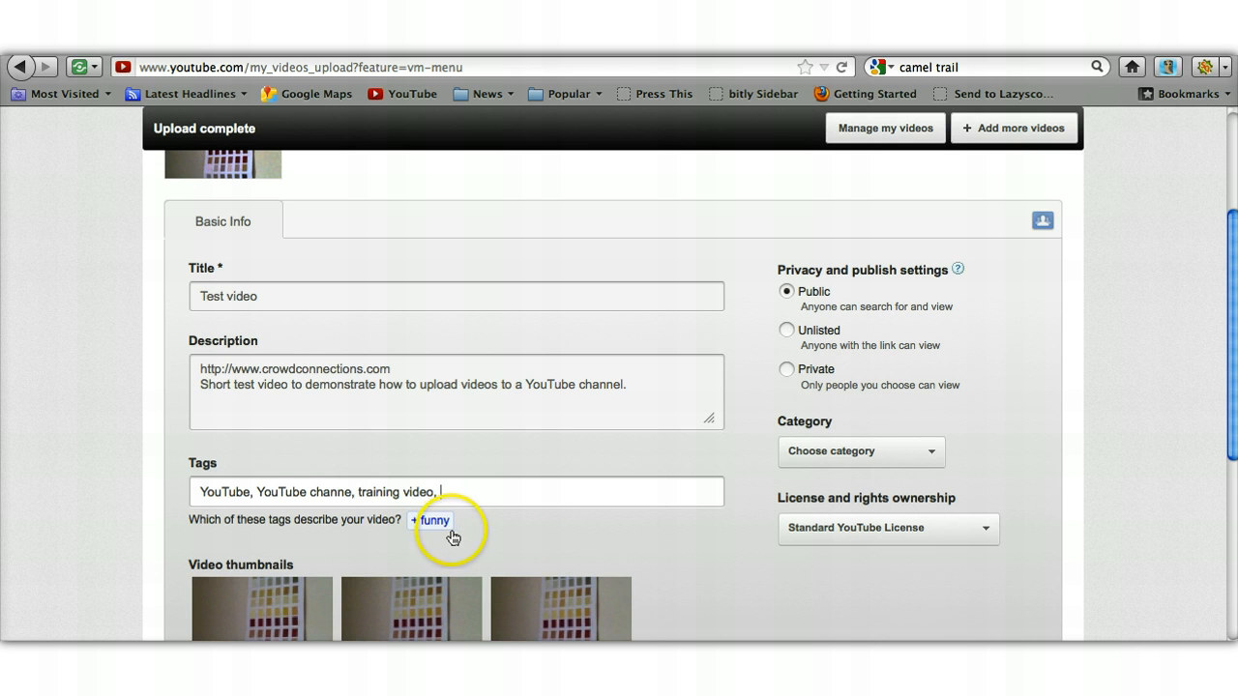
mouse_move(482, 535)
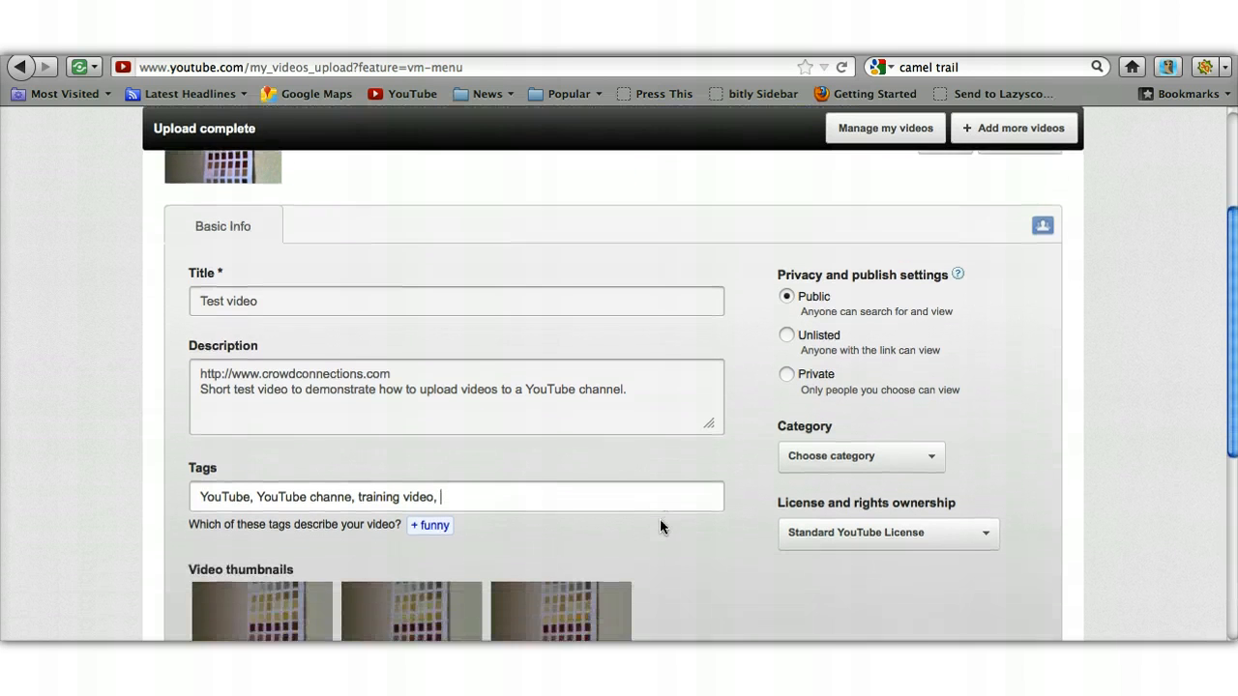
Set the first frame as the thumbnail and bring up the category options.
scroll("down", 3)
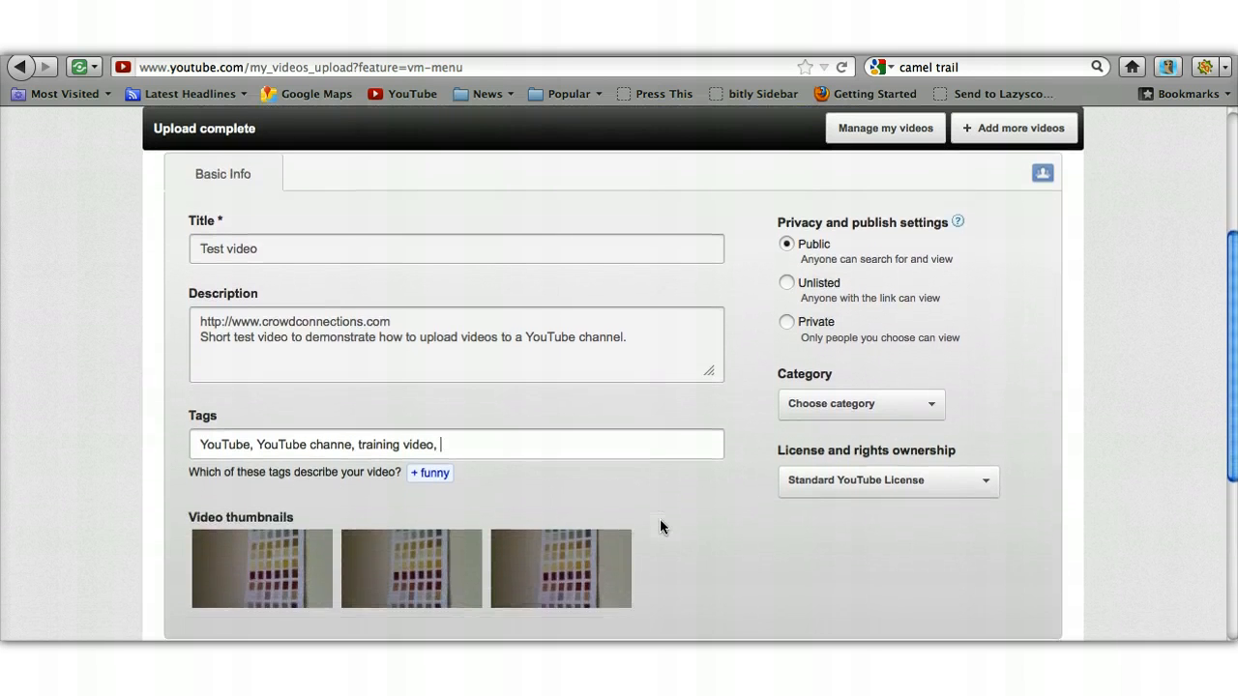
scroll("down", 3)
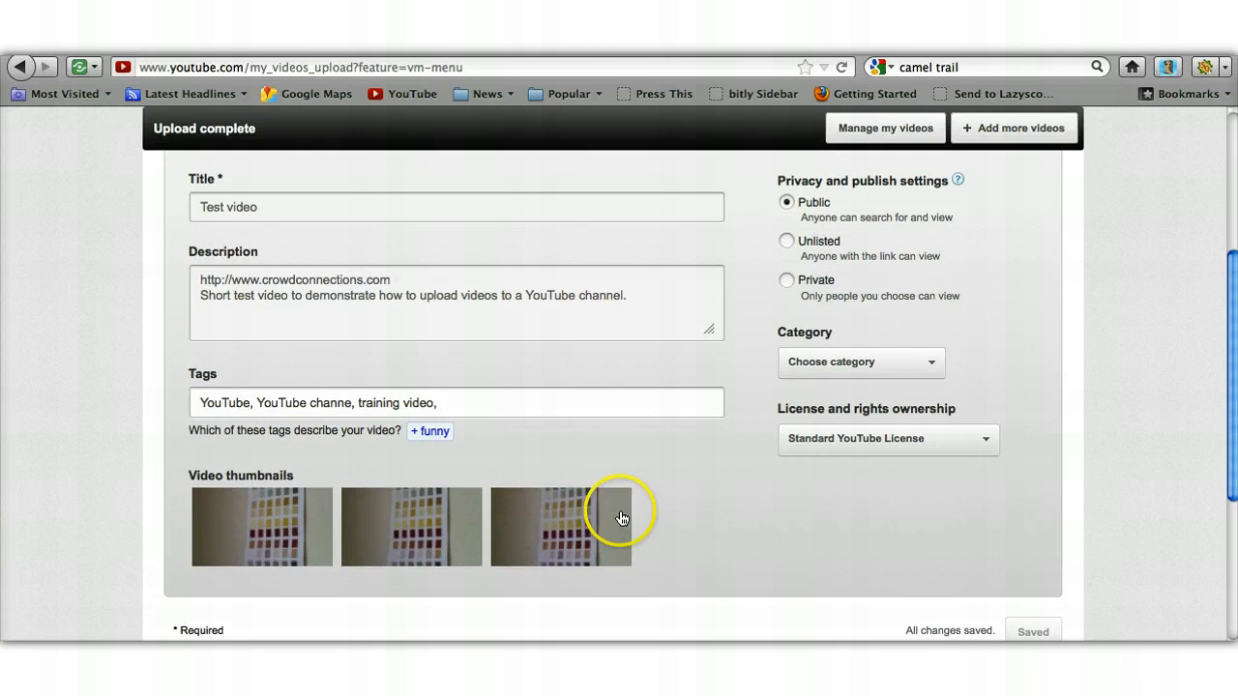
mouse_move(281, 527)
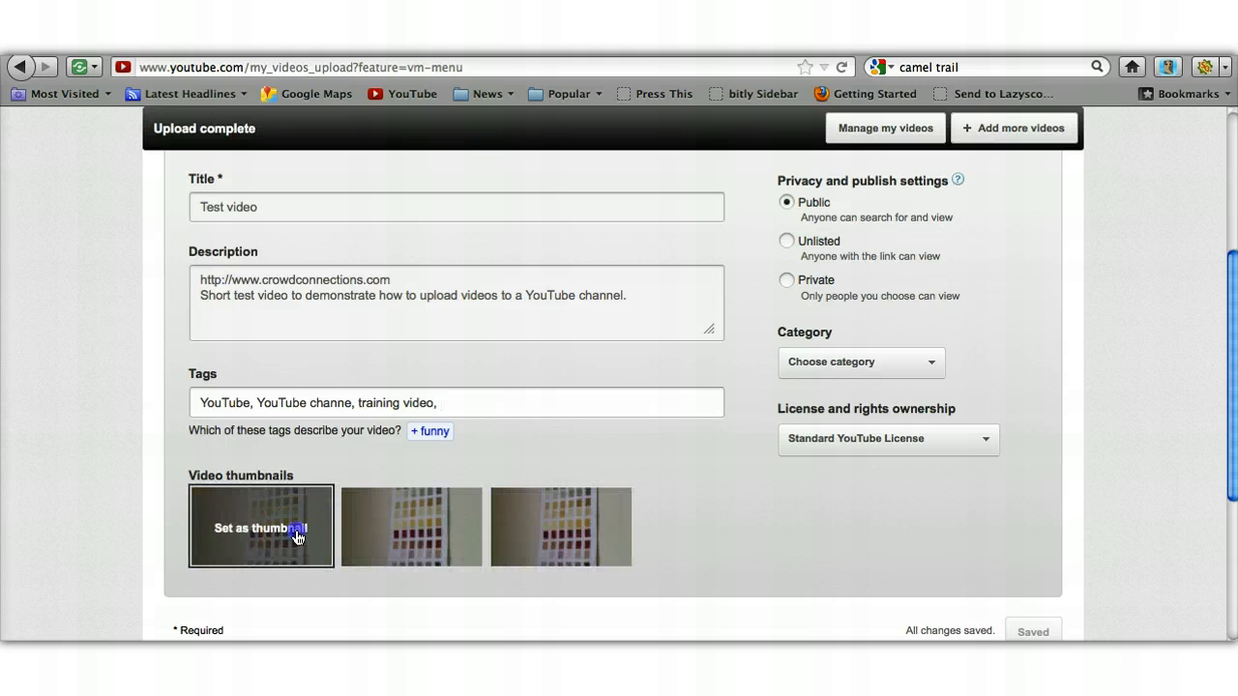
left_click(298, 529)
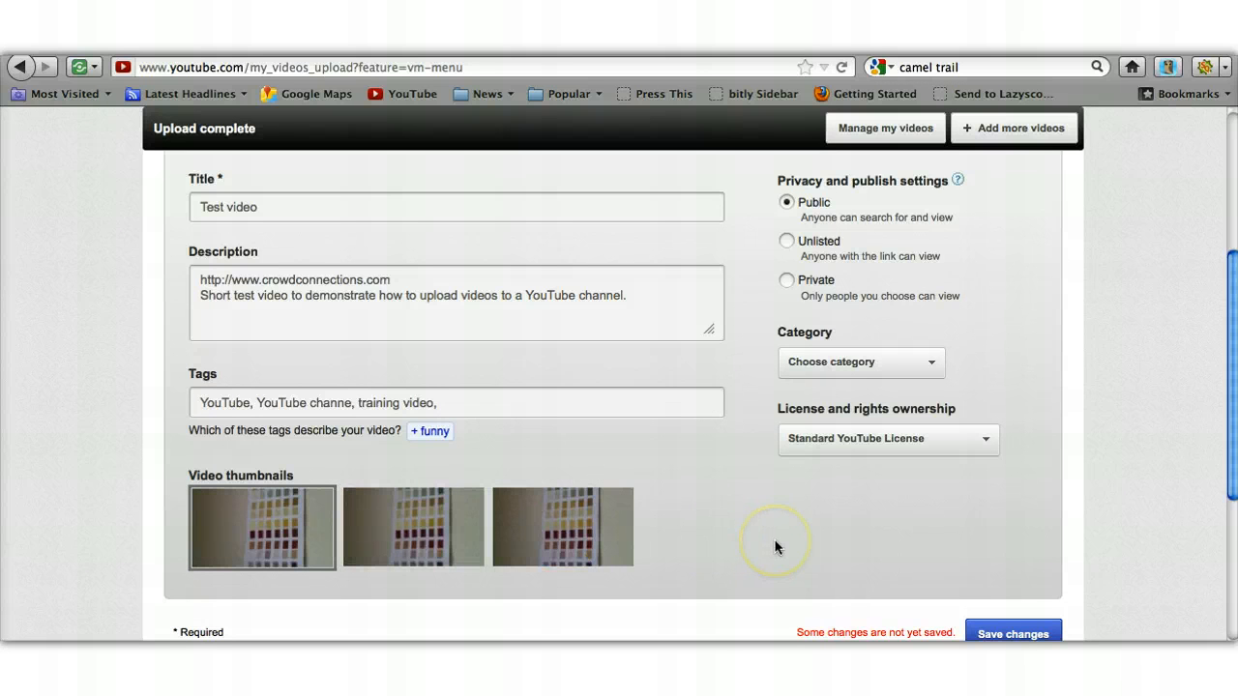
mouse_move(776, 547)
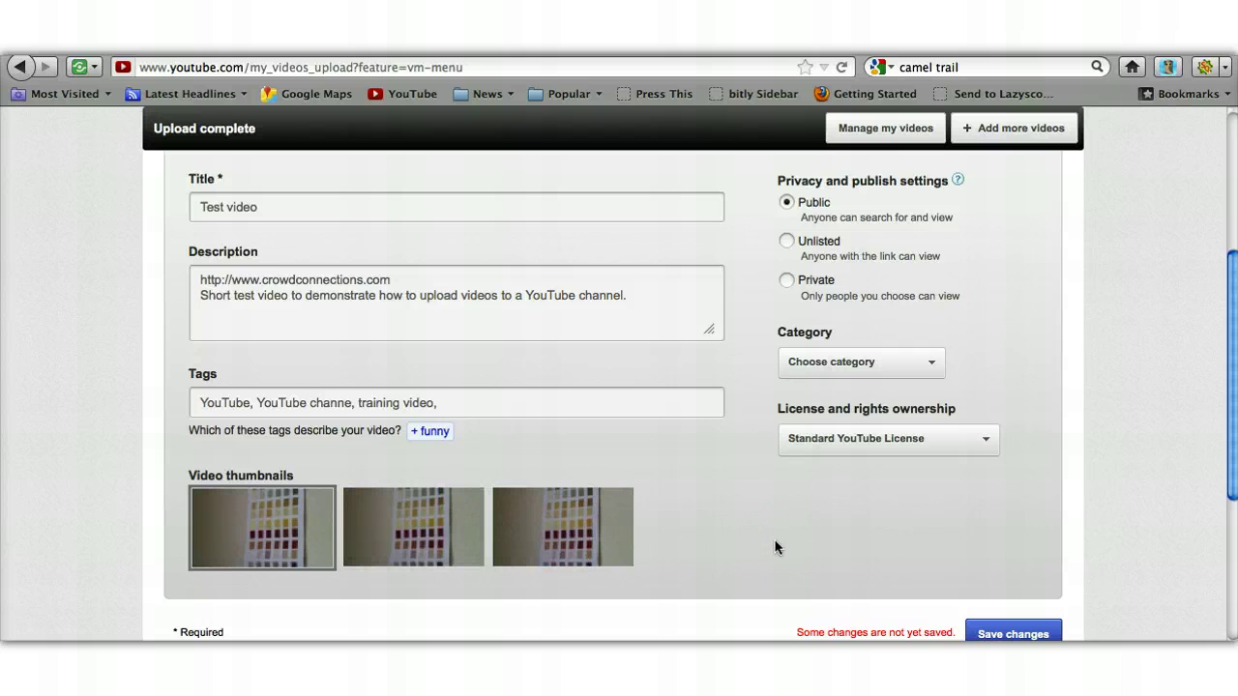
left_click(1013, 631)
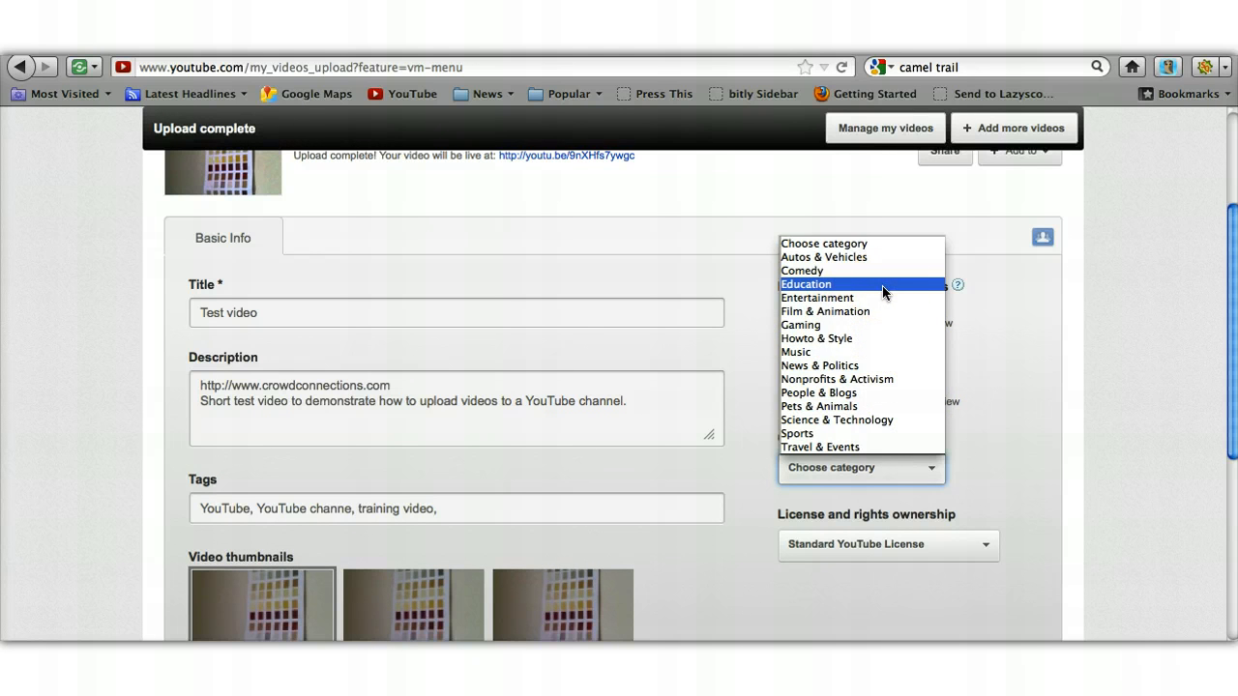
Choose Education from the Category dropdown.
left_click(805, 283)
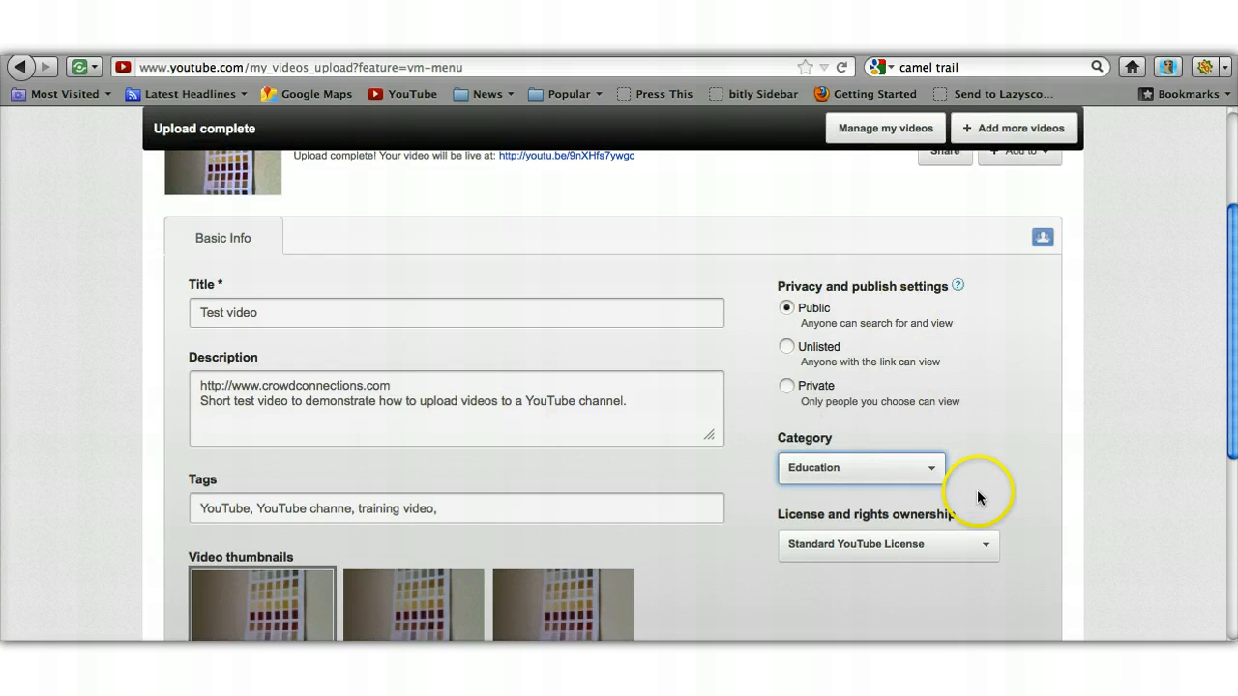
mouse_move(898, 553)
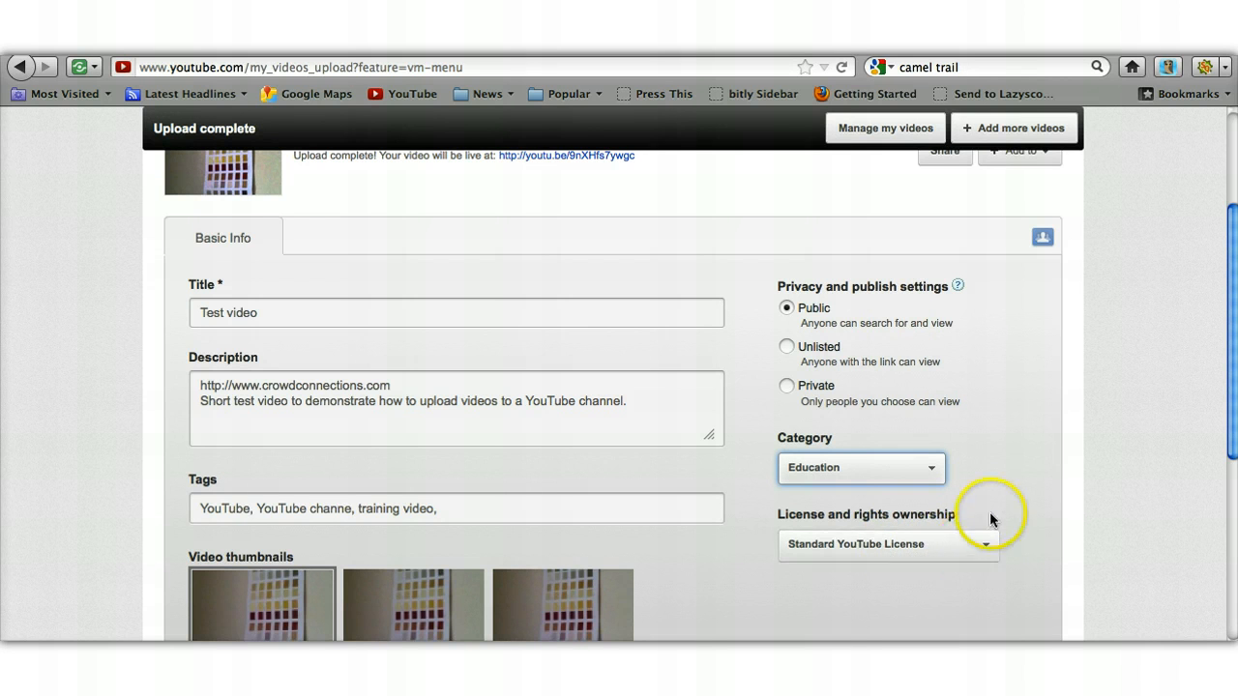
Add the tag 'test' and save the video's changes.
scroll("down", 3)
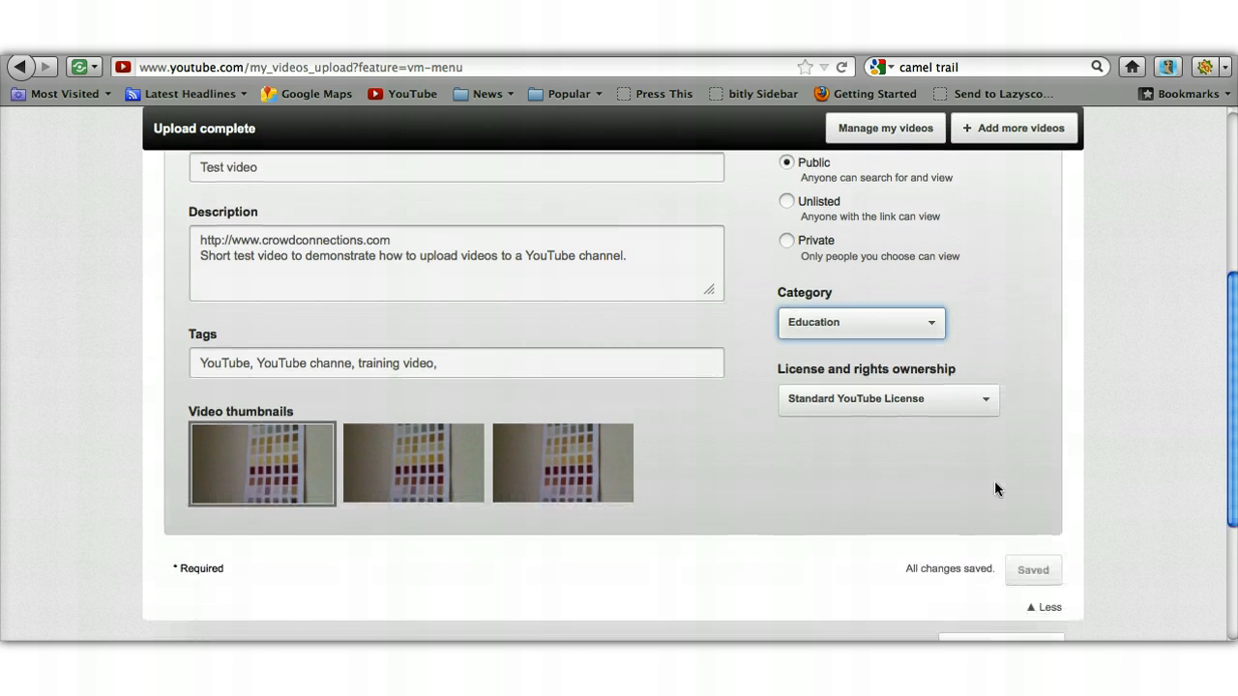
scroll("down", 3)
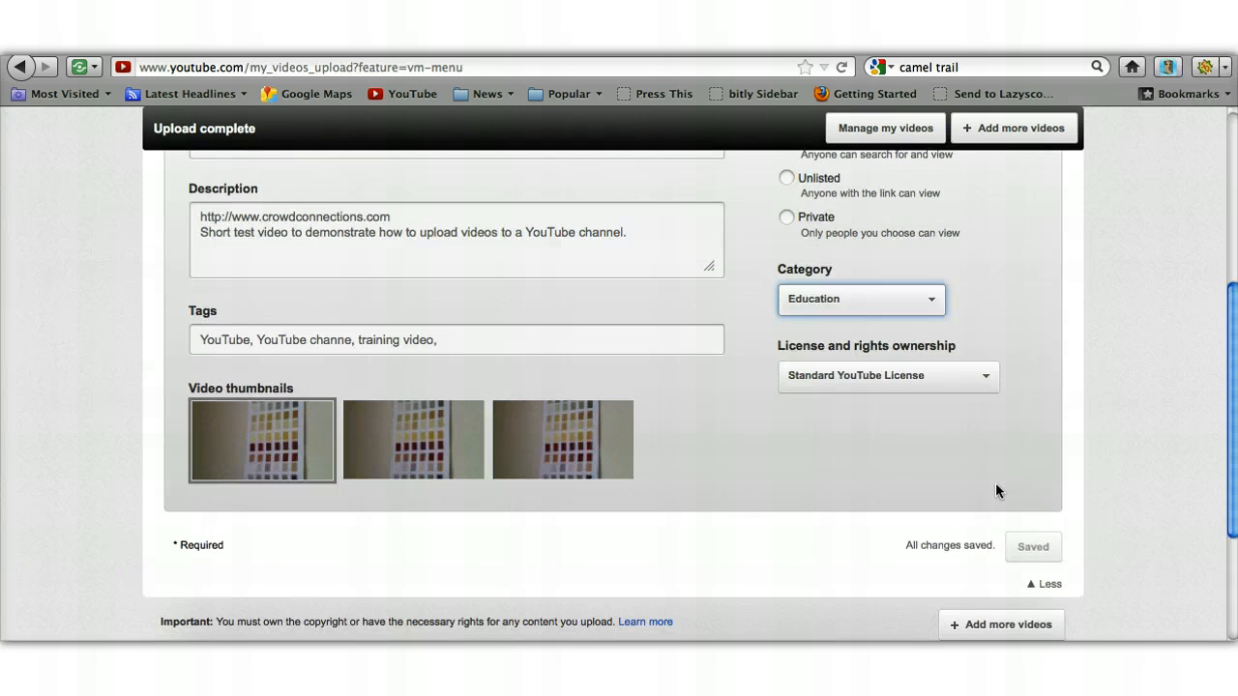
mouse_move(1032, 552)
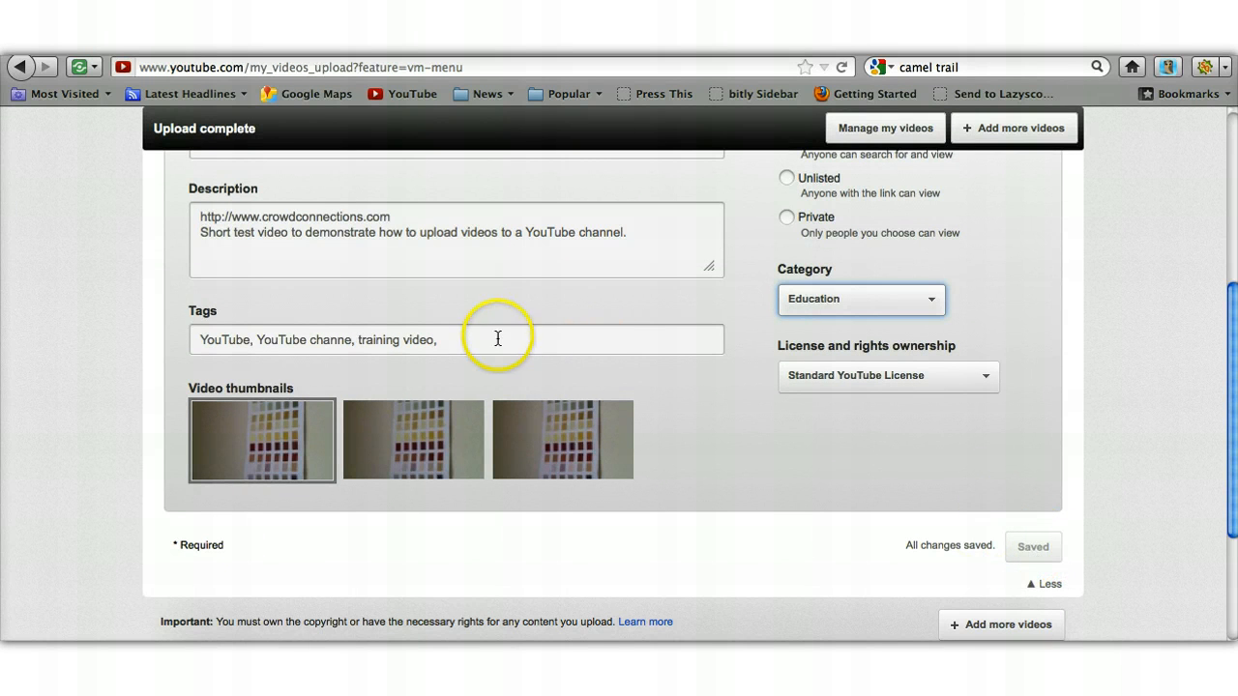
left_click(497, 340)
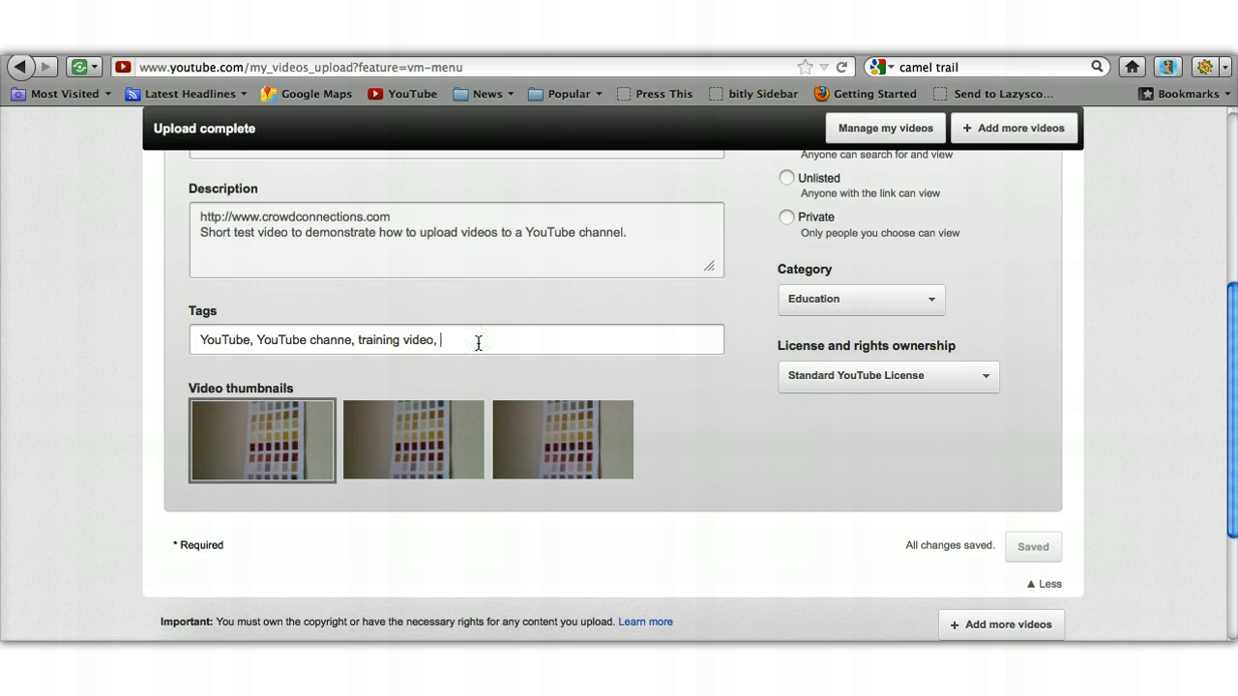
type("test")
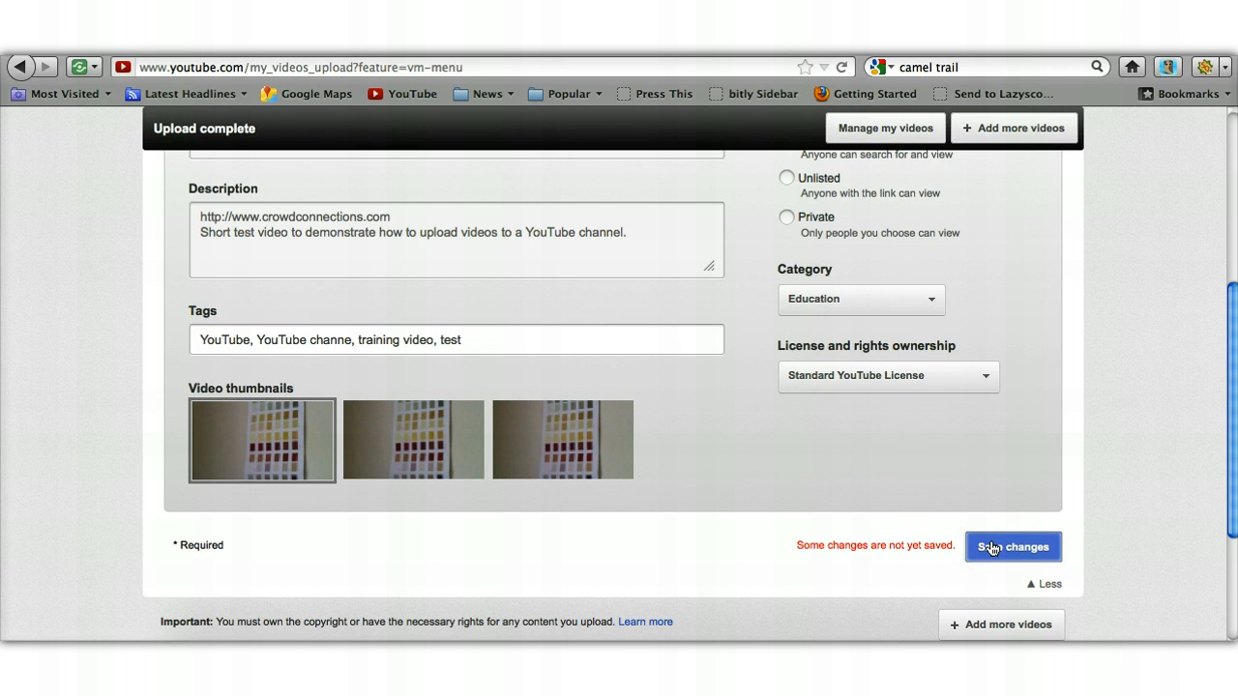
left_click(1013, 547)
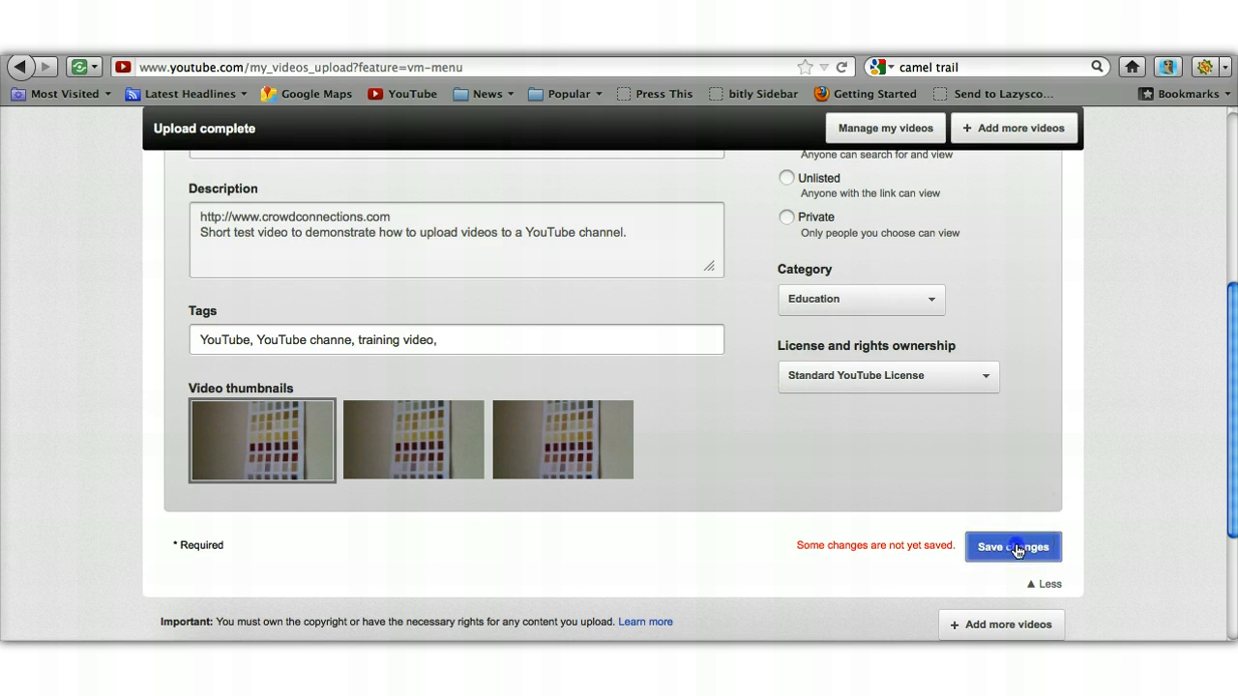
left_click(1013, 546)
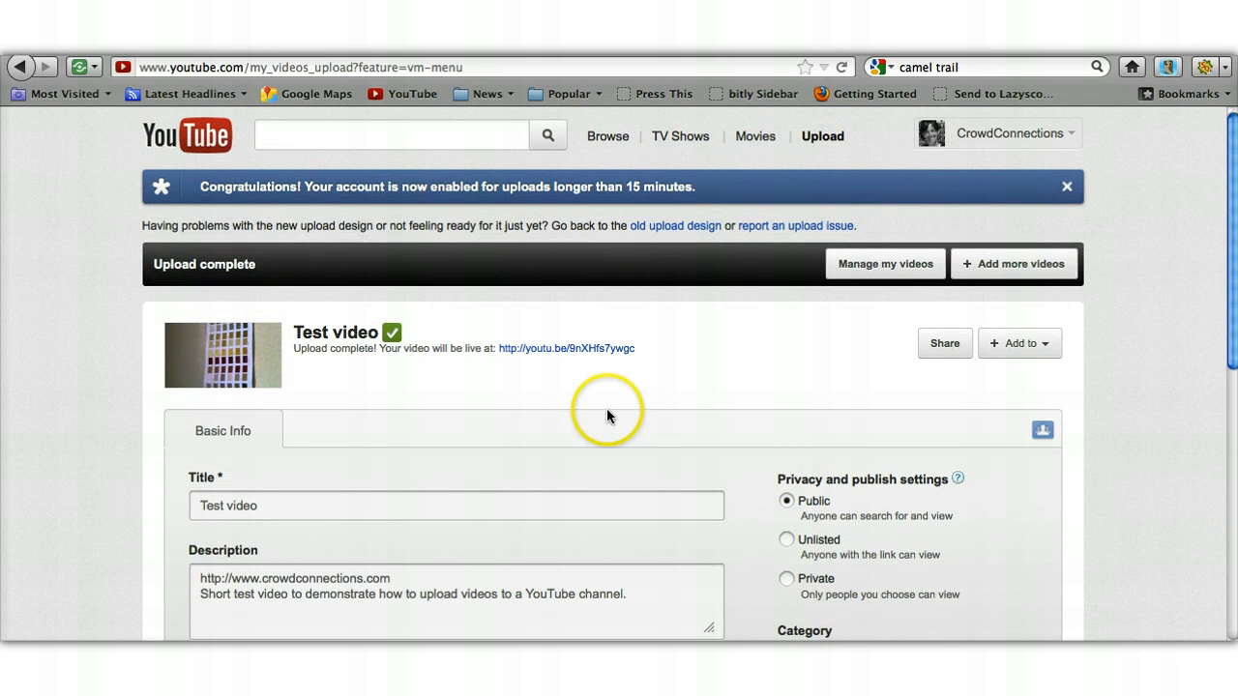
mouse_move(536, 373)
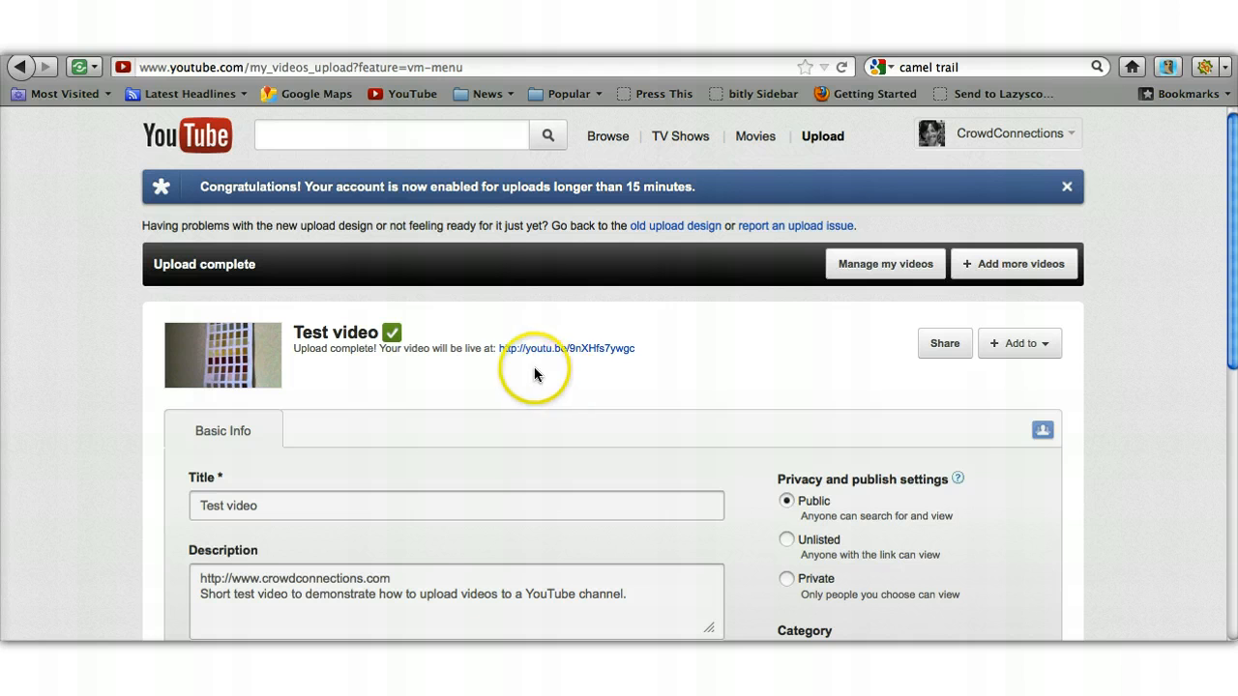
mouse_move(668, 364)
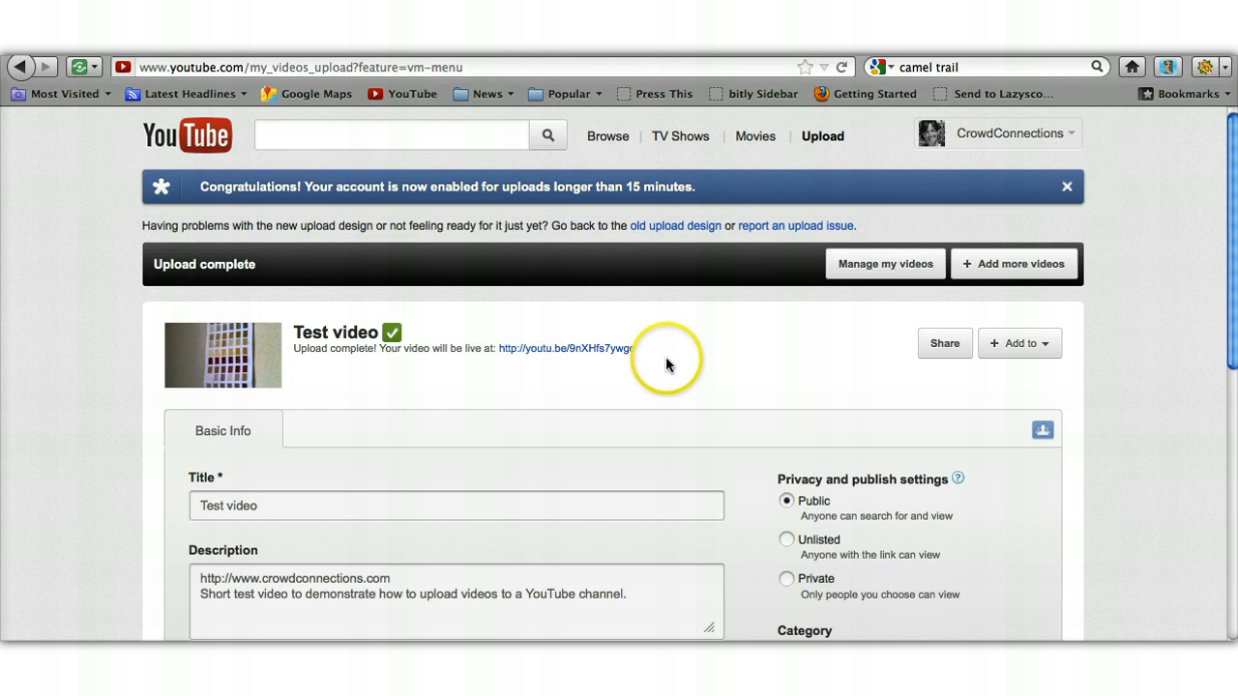
mouse_move(567, 371)
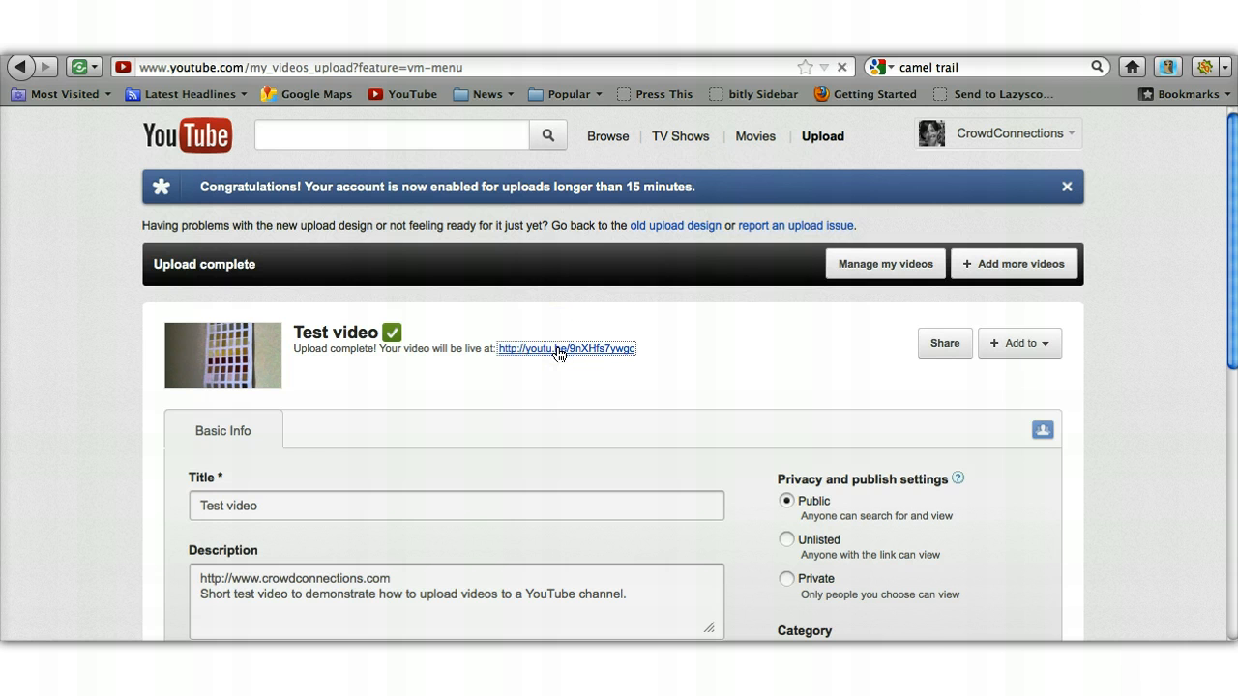
Follow the youtu.be link to watch Test video on its public page.
left_click(557, 348)
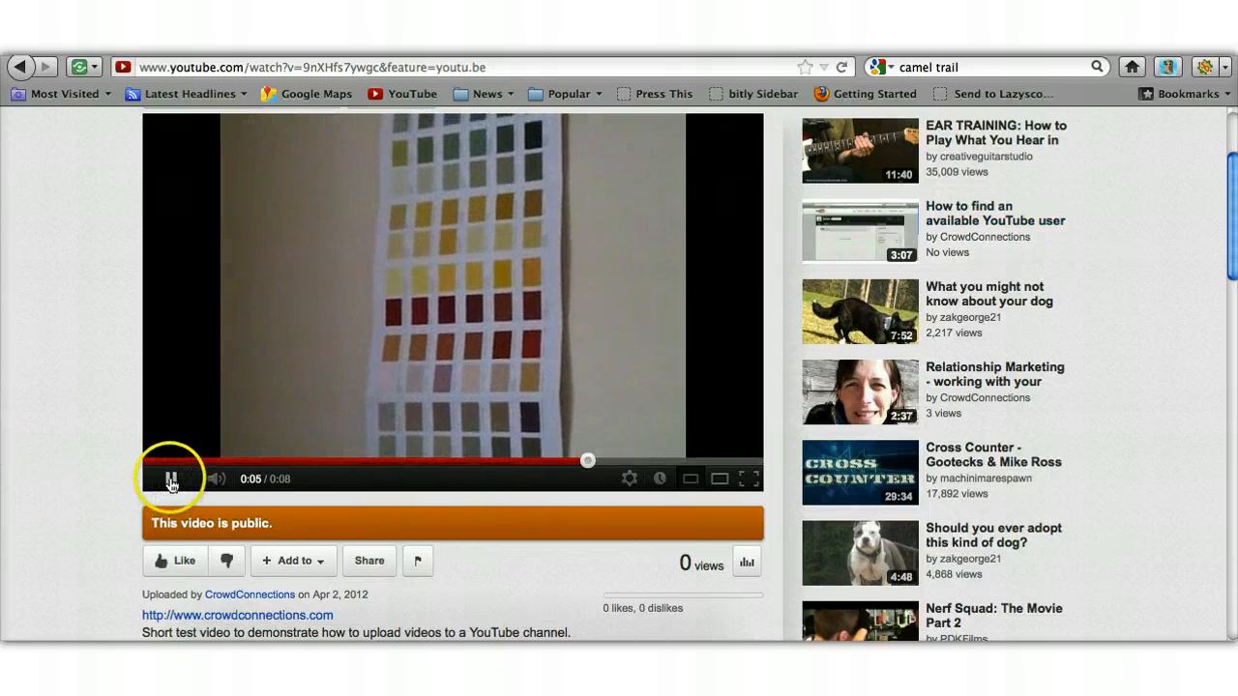
Pause the test video at 0:06 and scroll down to review its description and website link.
left_click(173, 479)
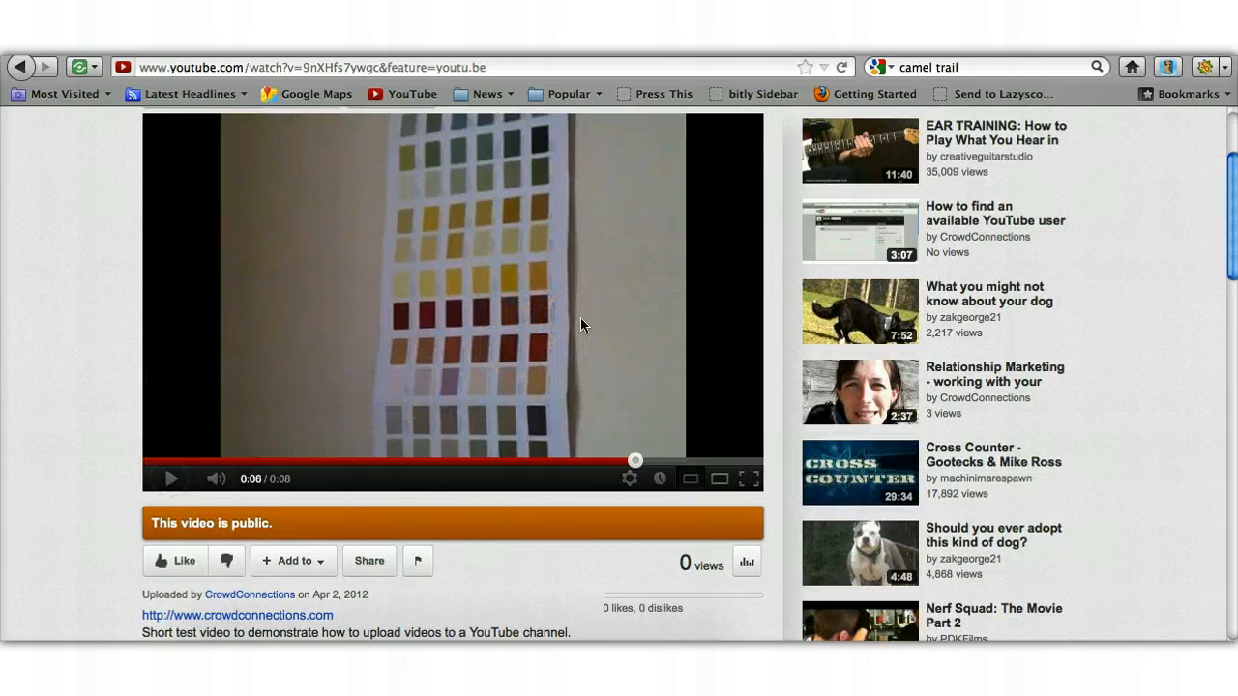
scroll("down", 3)
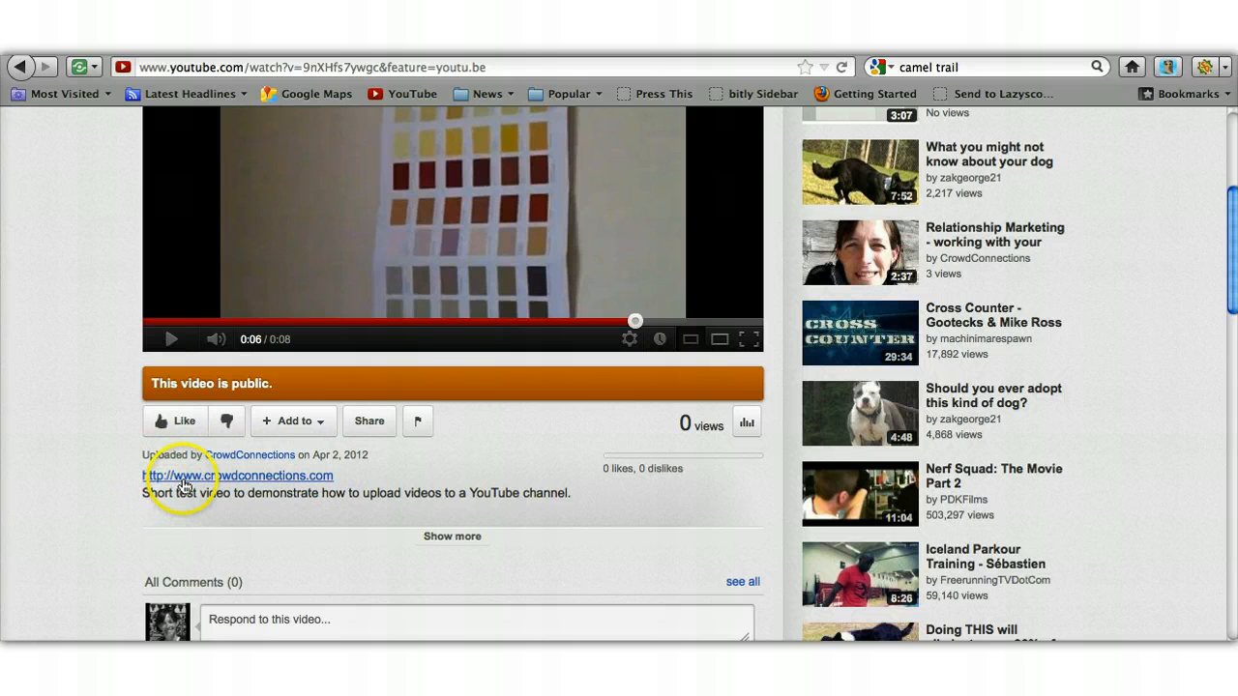
mouse_move(184, 482)
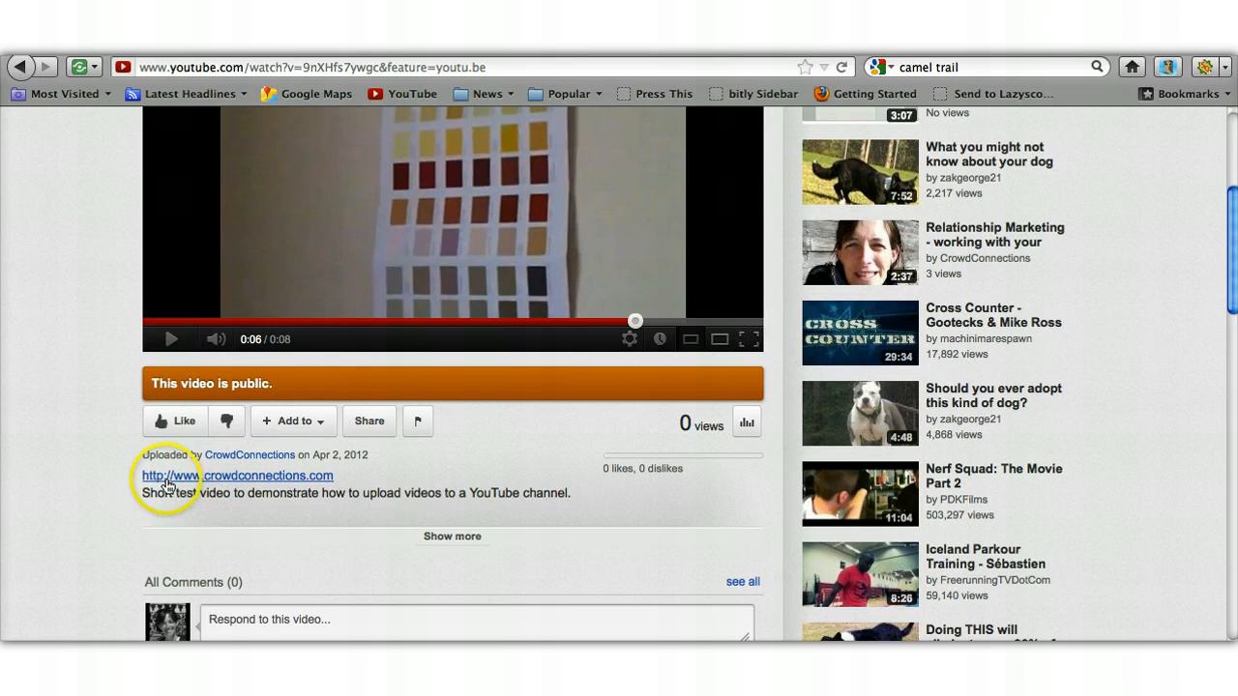
mouse_move(472, 479)
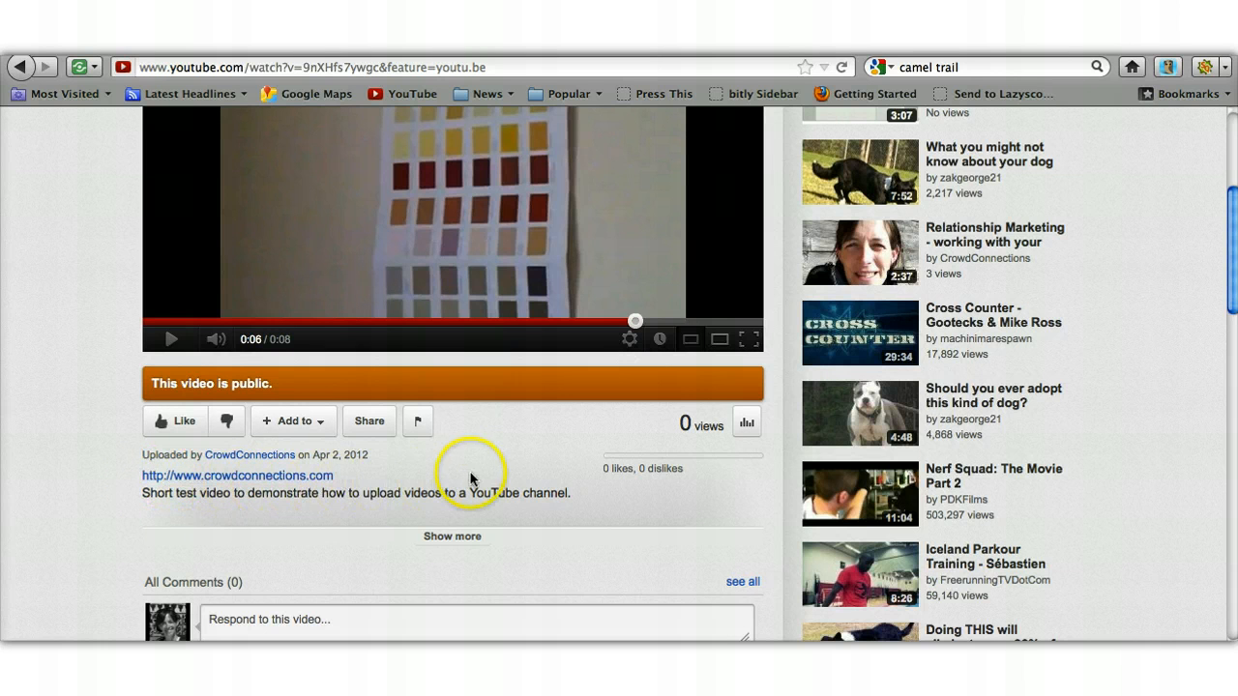
scroll("down", 3)
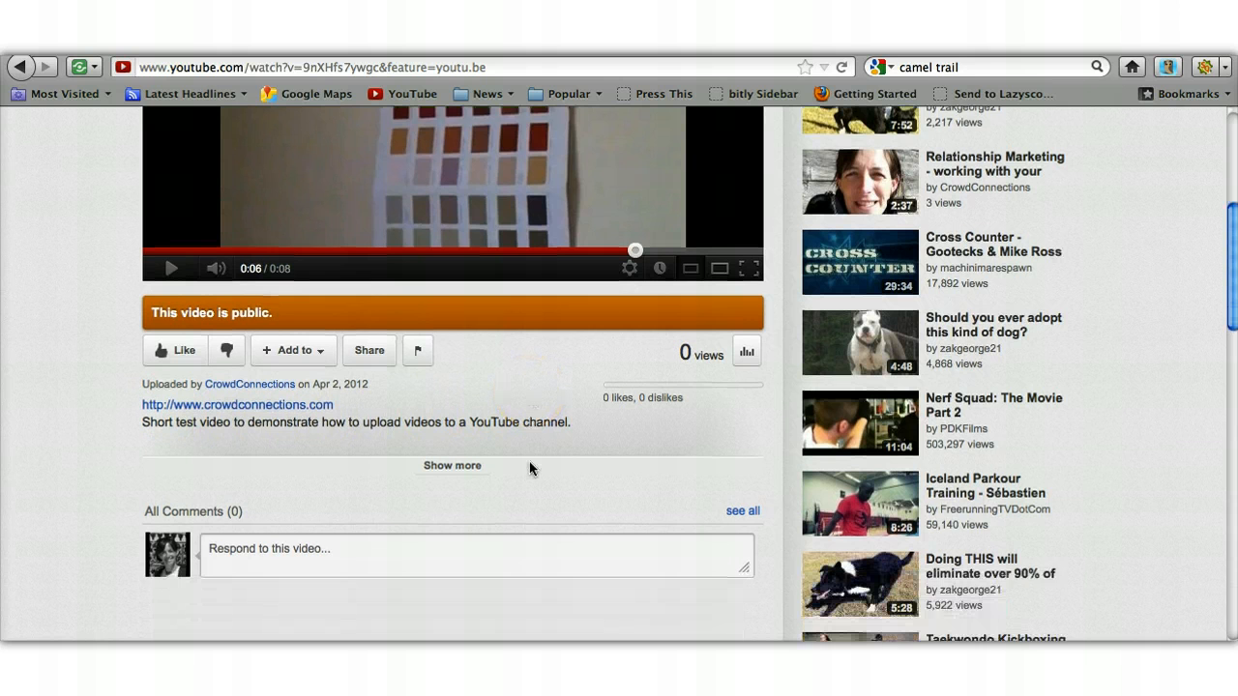
scroll("up", 3)
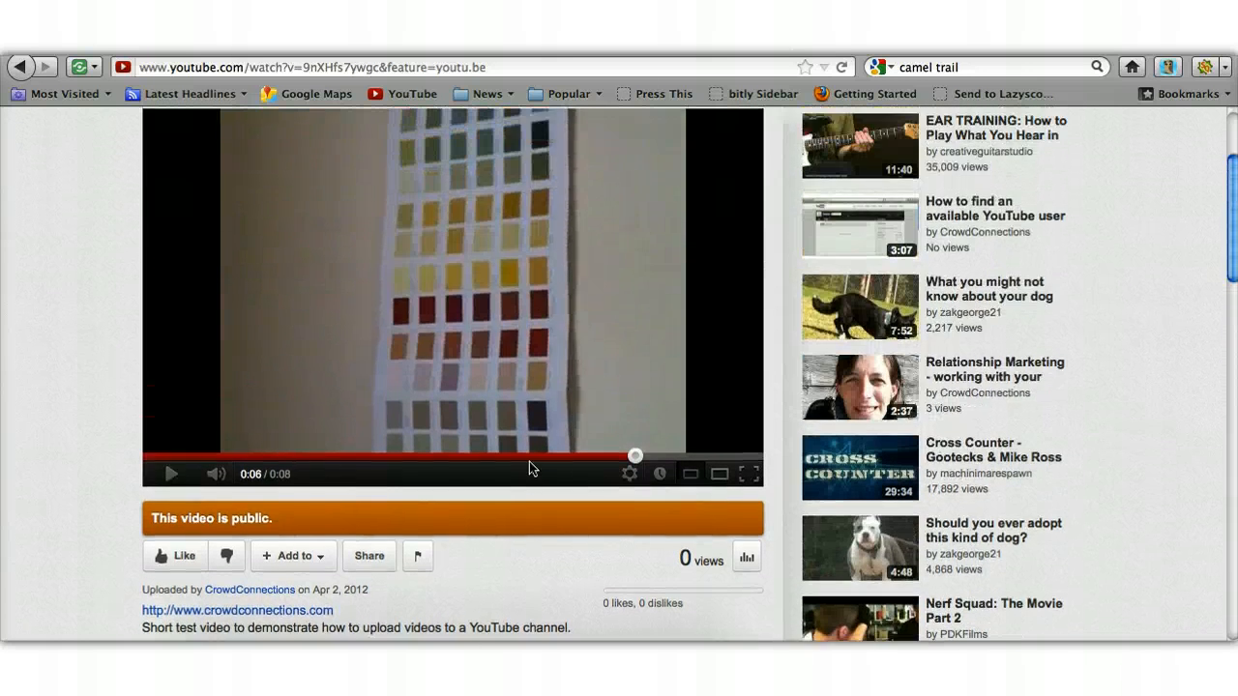